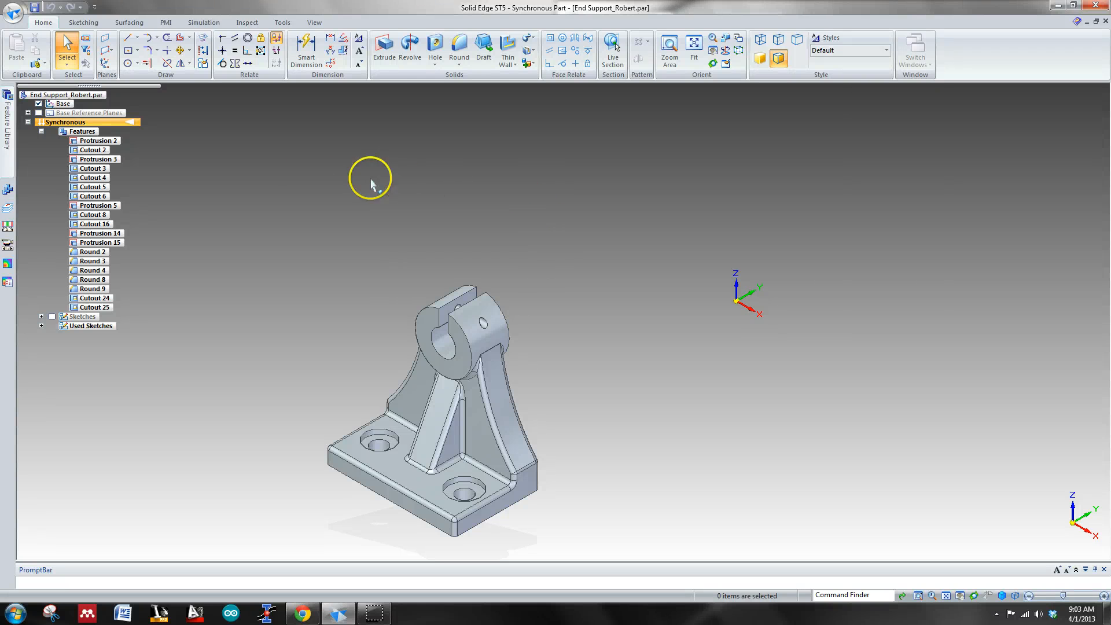
{"action": "mouse_move", "coordinate": [422, 234]}
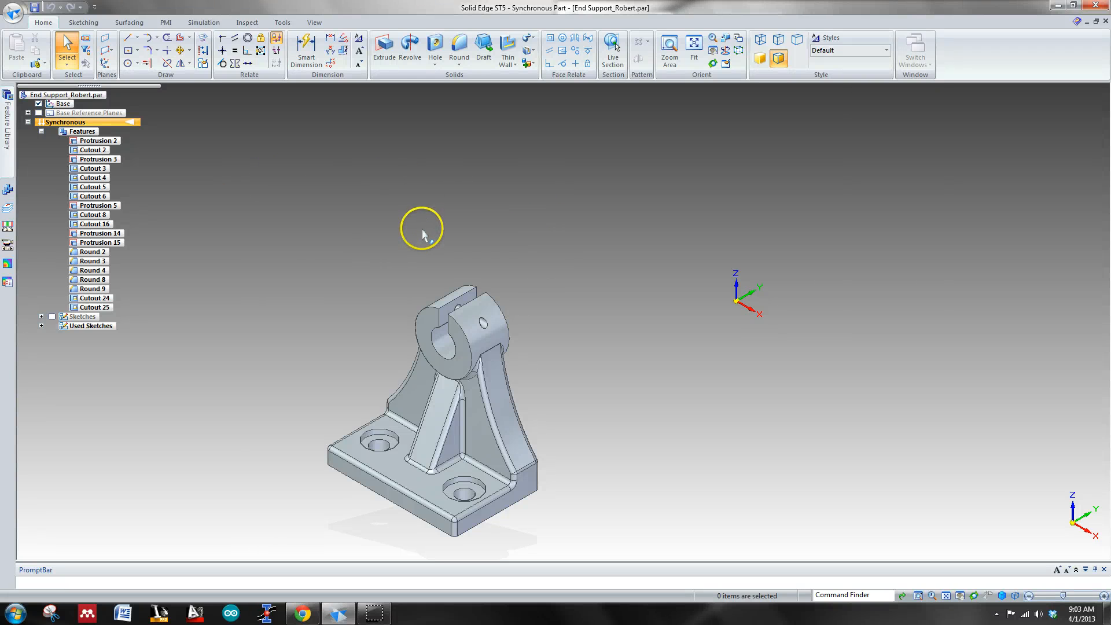
Create a new blank ISO Draft document from the Application menu
{"action": "left_click_drag", "start_coordinate": [421, 229], "coordinate": [419, 199]}
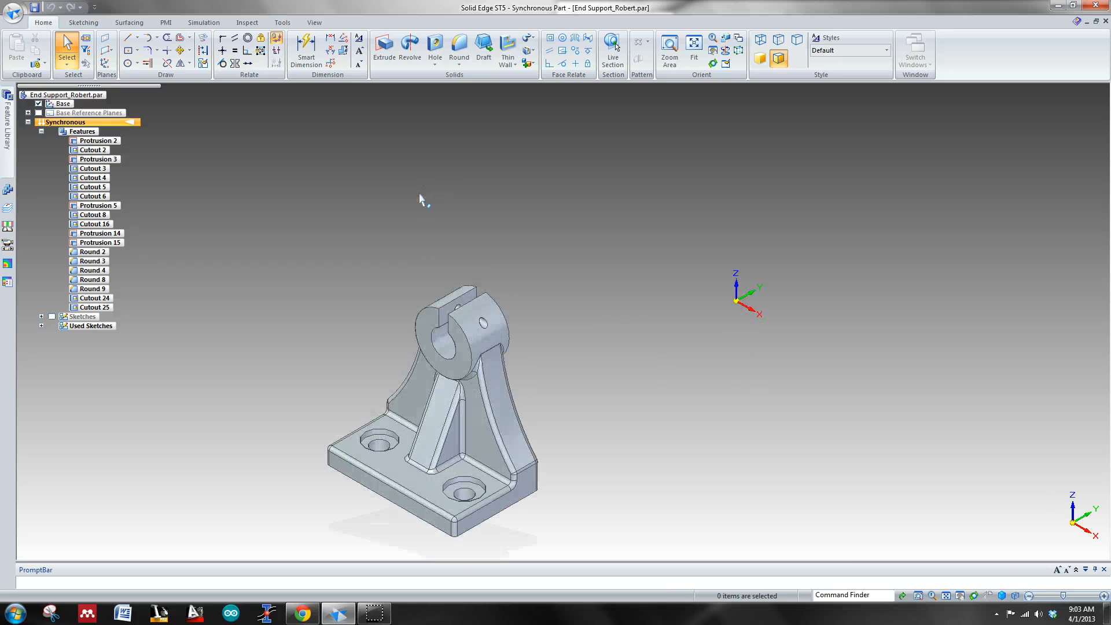
{"action": "mouse_move", "coordinate": [13, 11]}
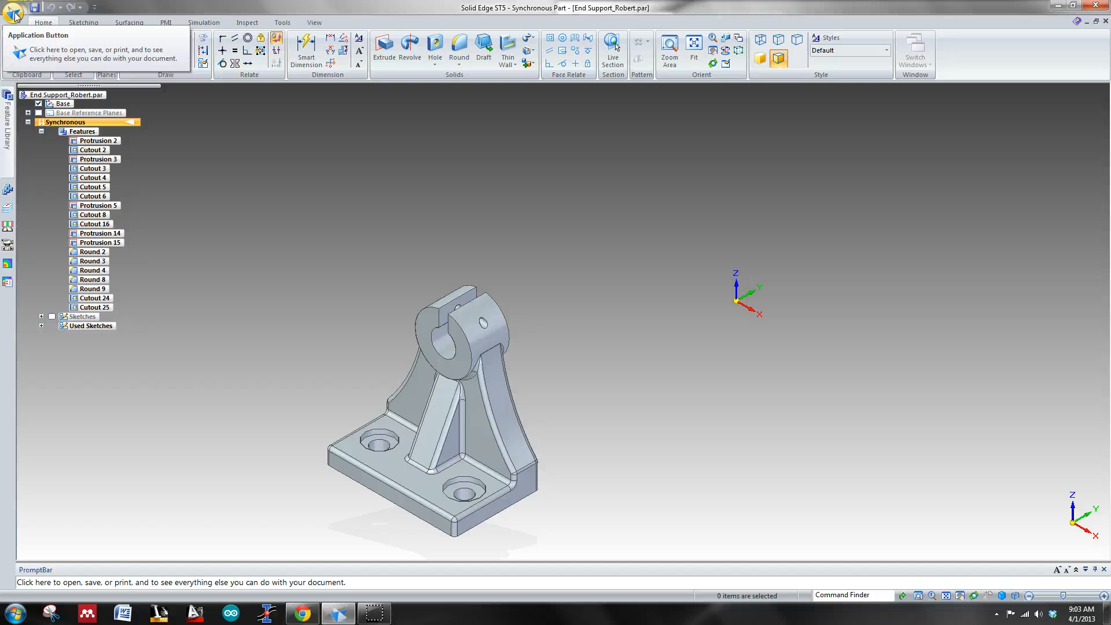
{"action": "left_click", "coordinate": [14, 8]}
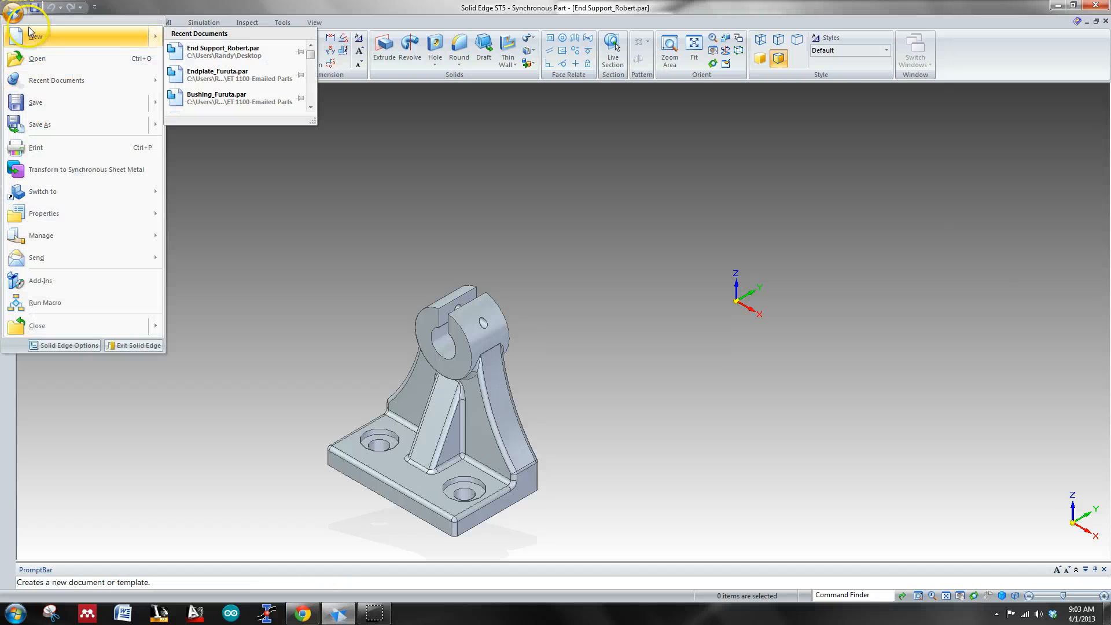
{"action": "left_click", "coordinate": [35, 36]}
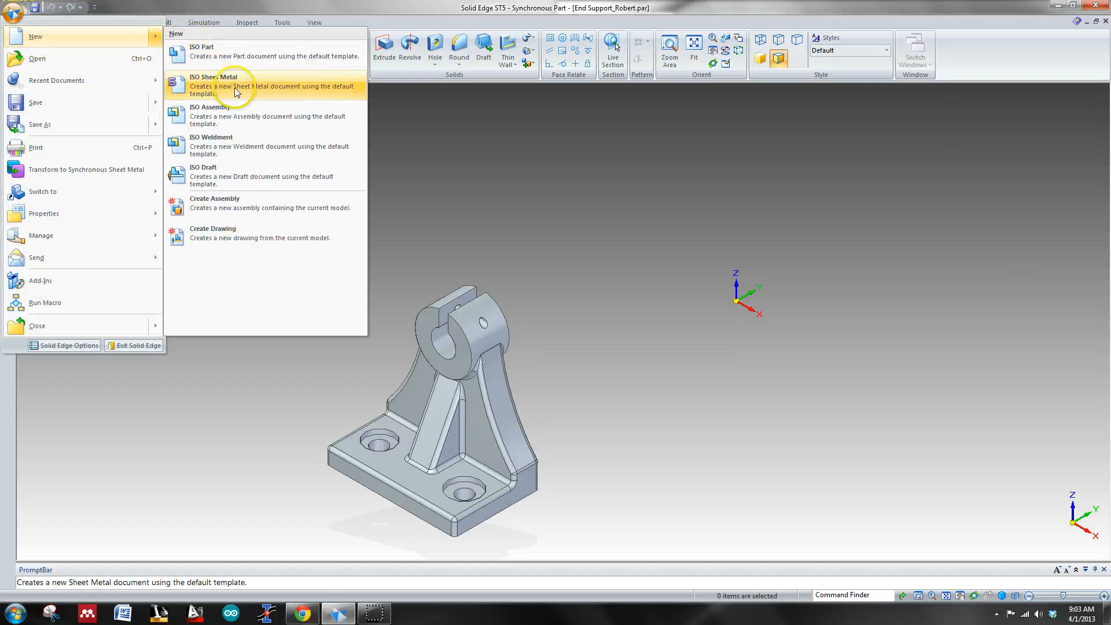
{"action": "mouse_move", "coordinate": [253, 176]}
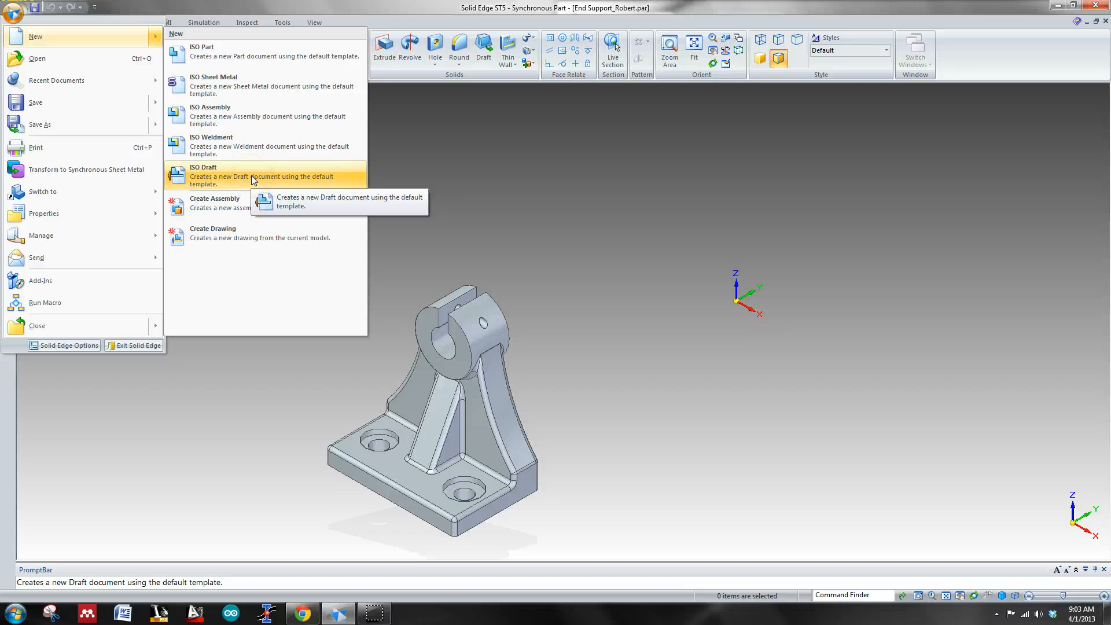
{"action": "left_click", "coordinate": [202, 175]}
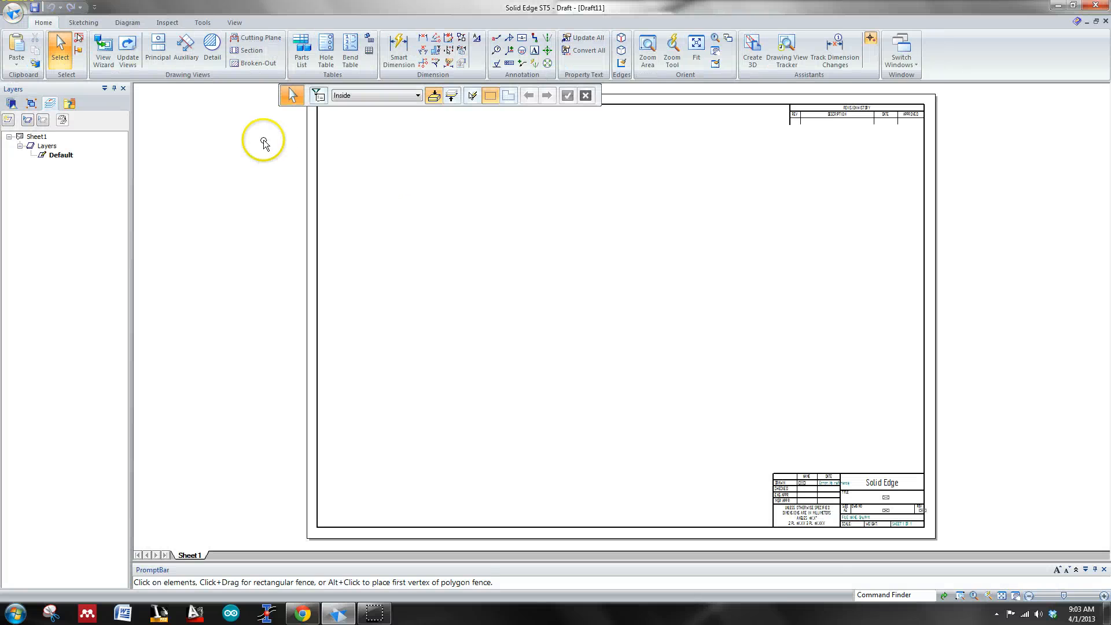
{"action": "mouse_move", "coordinate": [103, 50]}
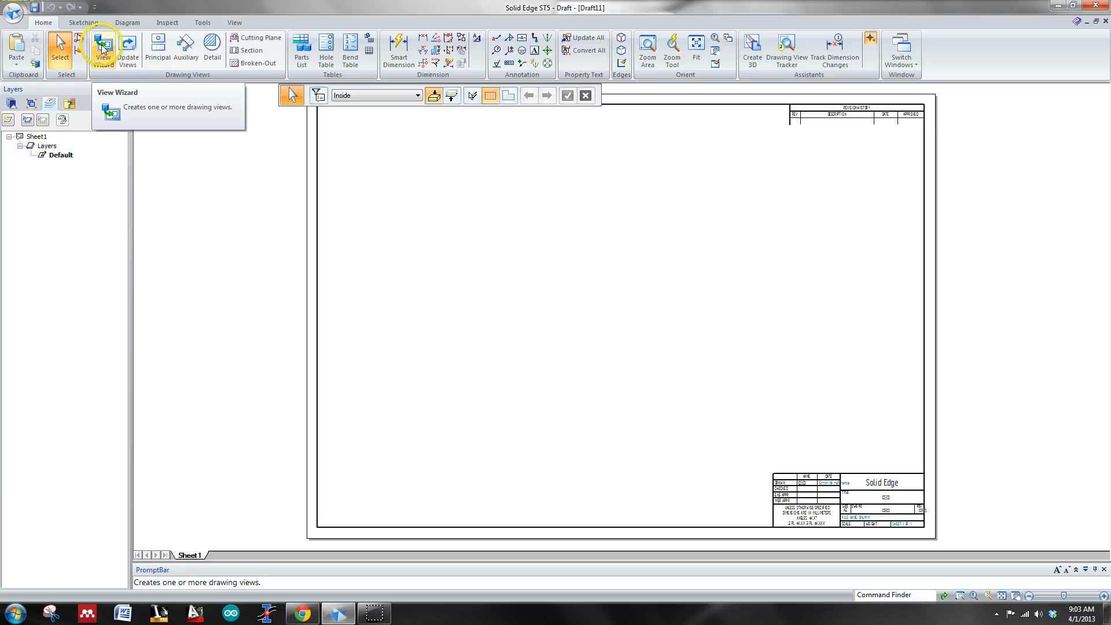
{"action": "mouse_move", "coordinate": [13, 15]}
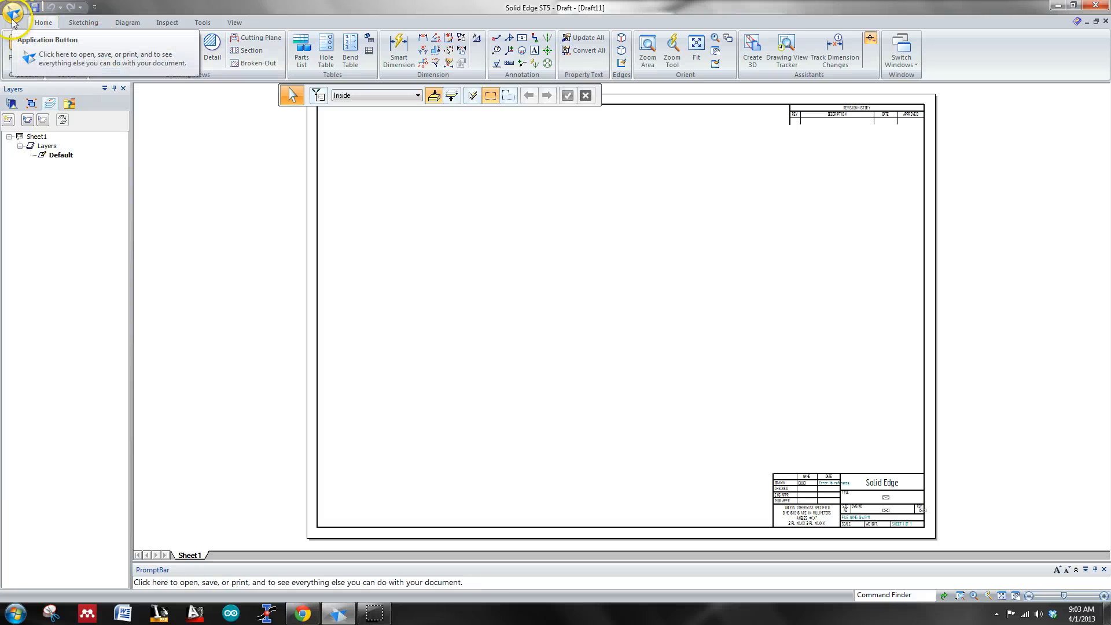
Review the drawing standards in Solid Edge Options and confirm with OK
{"action": "left_click", "coordinate": [12, 13]}
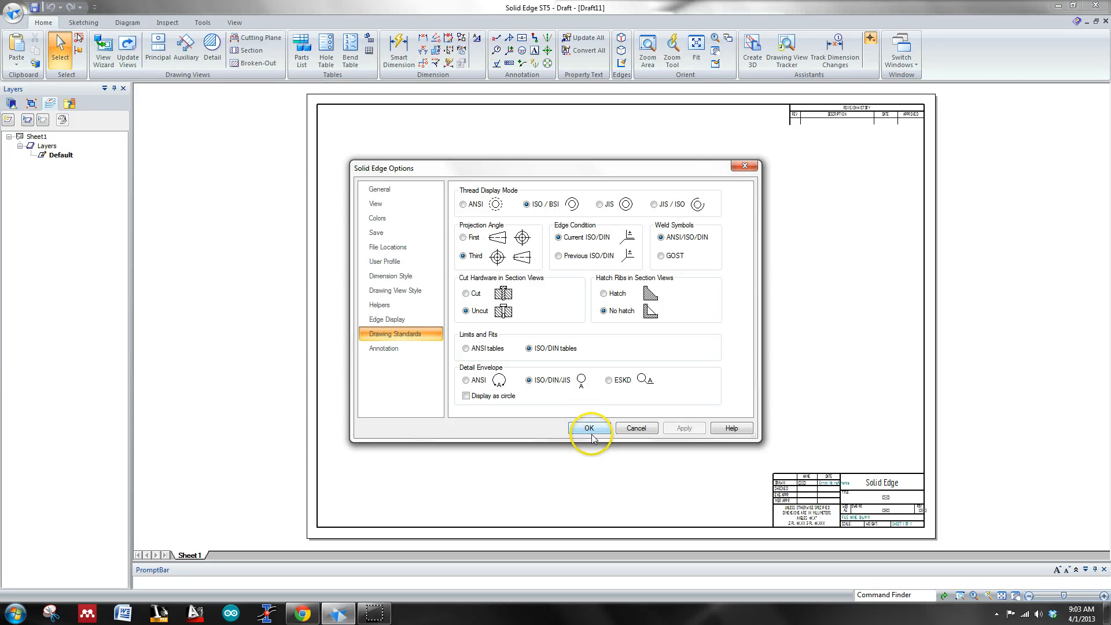
{"action": "mouse_move", "coordinate": [581, 397]}
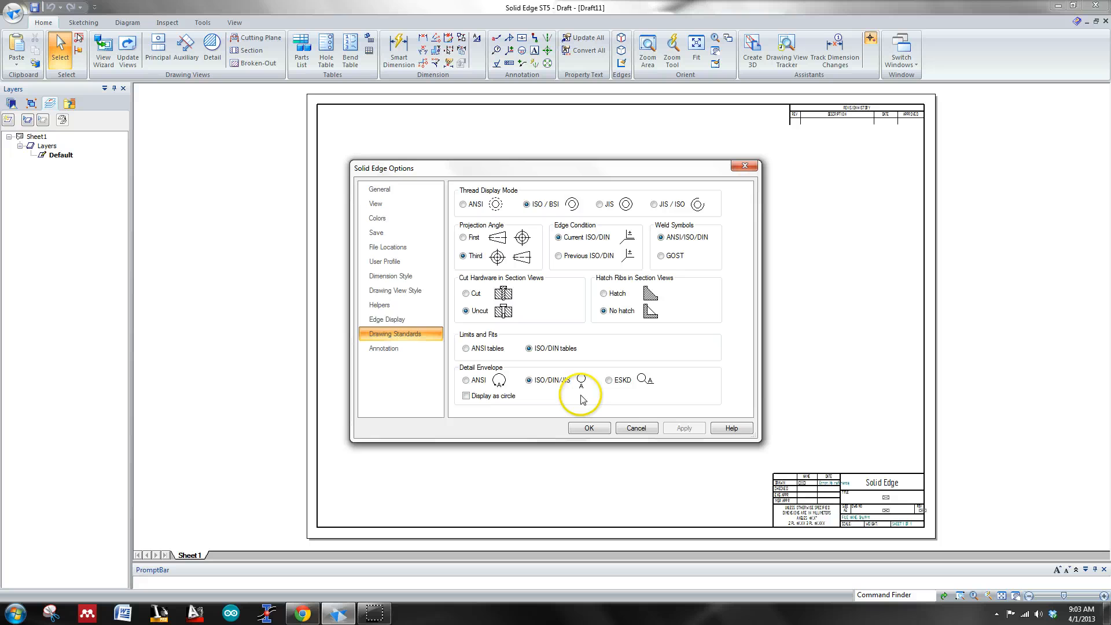
{"action": "left_click", "coordinate": [588, 427]}
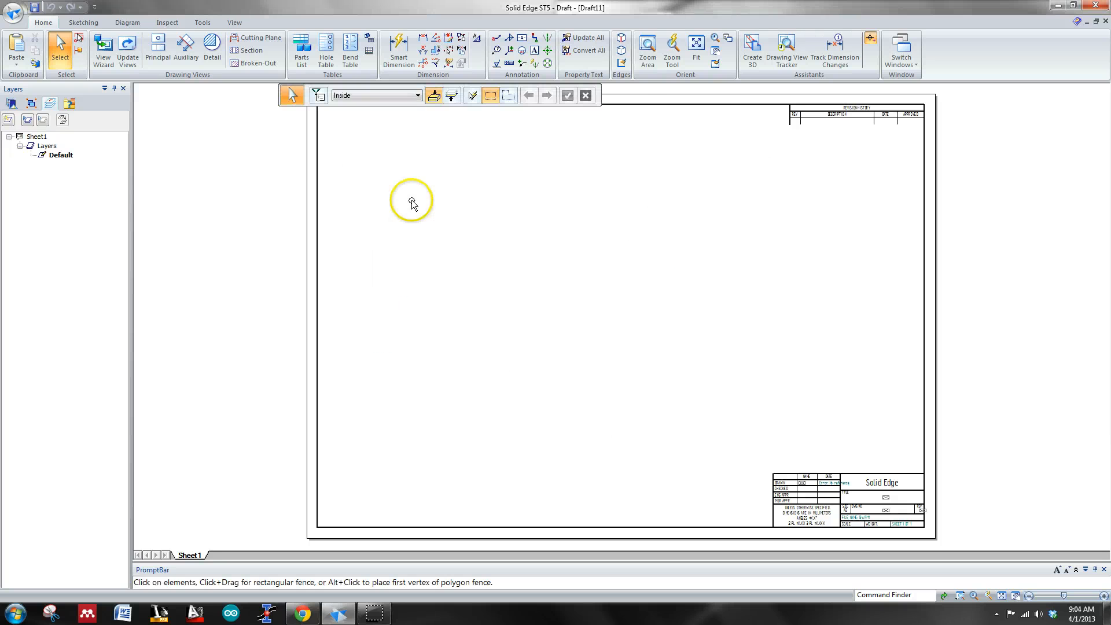
{"action": "mouse_move", "coordinate": [103, 49]}
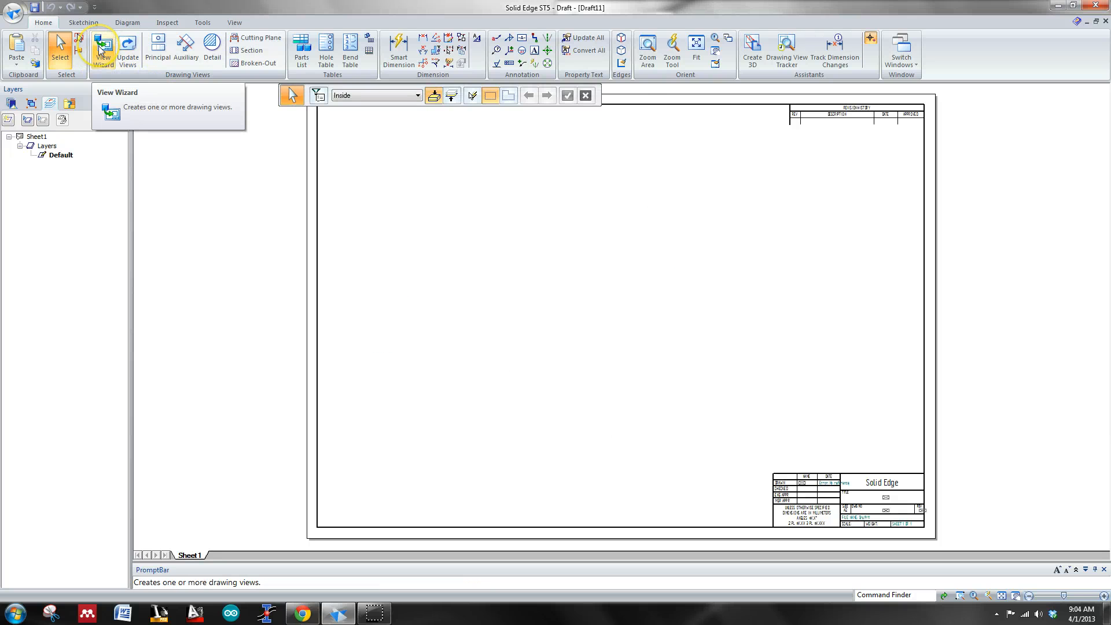
Start the View Wizard and choose End Support_Robert as the model for the views
{"action": "left_click", "coordinate": [103, 46]}
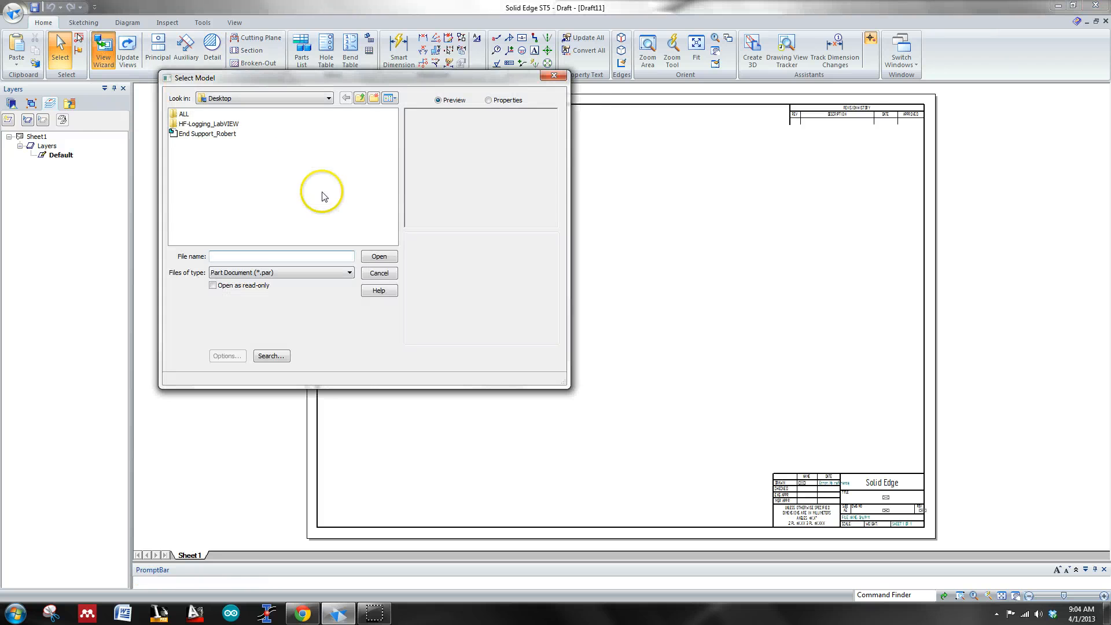
{"action": "left_click", "coordinate": [206, 134]}
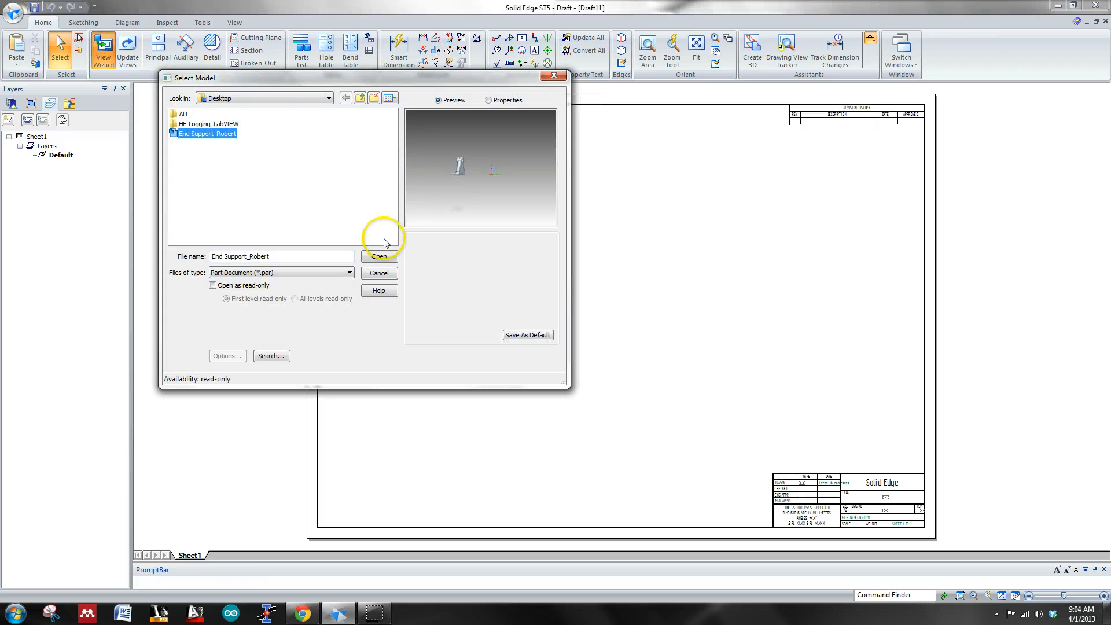
{"action": "left_click", "coordinate": [379, 255]}
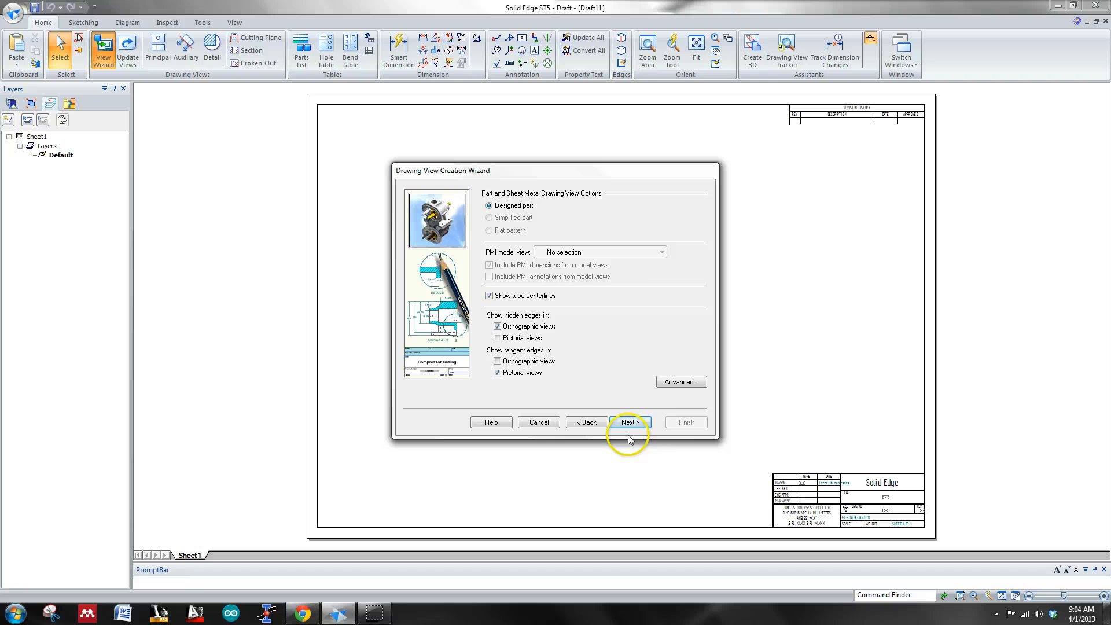
Define a custom main-view orientation looking straight at the End Support's front and accept it
{"action": "left_click", "coordinate": [628, 422]}
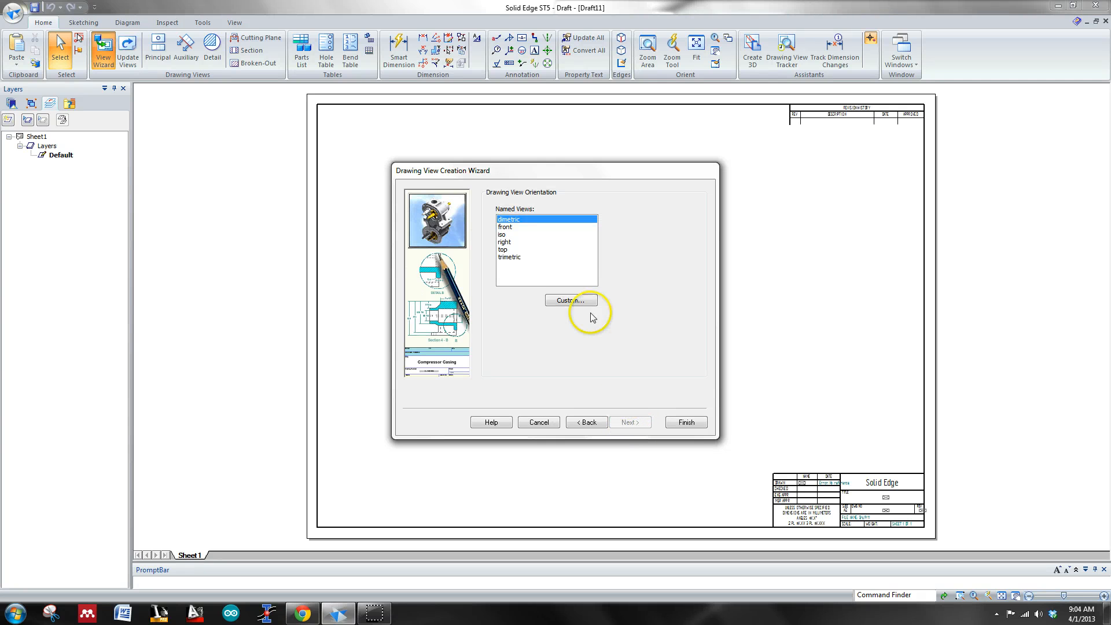
{"action": "left_click", "coordinate": [570, 299]}
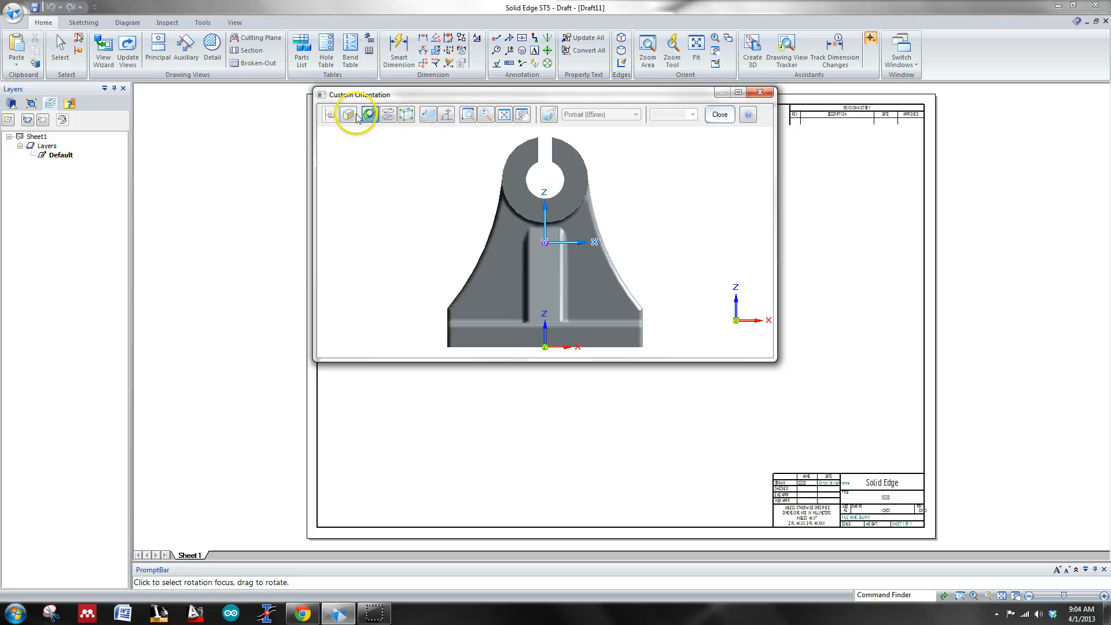
{"action": "left_click", "coordinate": [369, 115]}
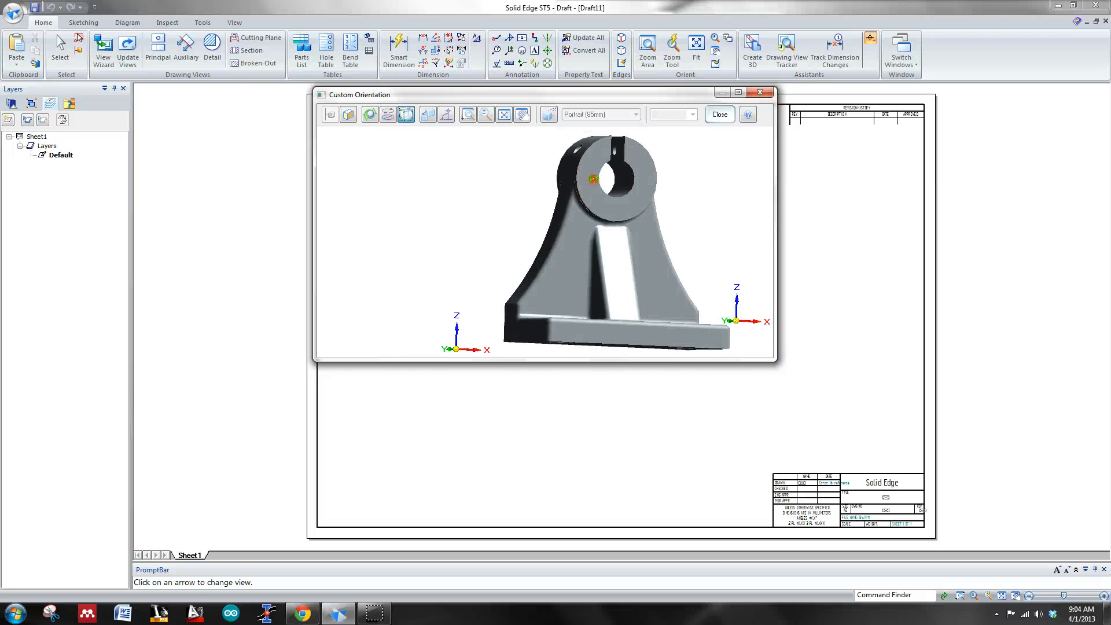
{"action": "left_click", "coordinate": [407, 114]}
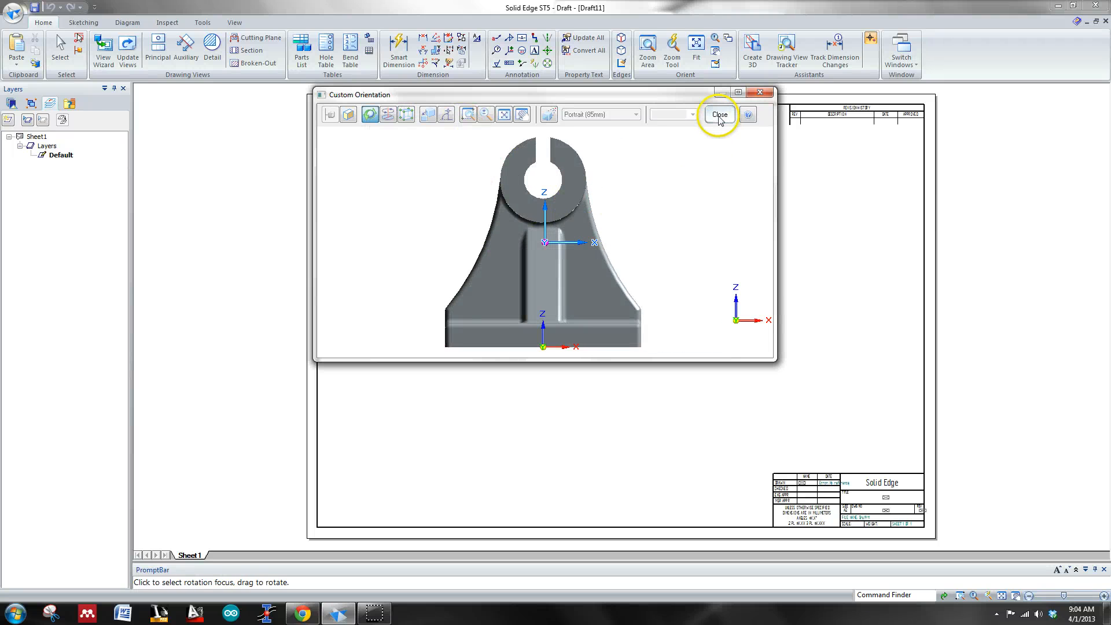
{"action": "left_click", "coordinate": [719, 115]}
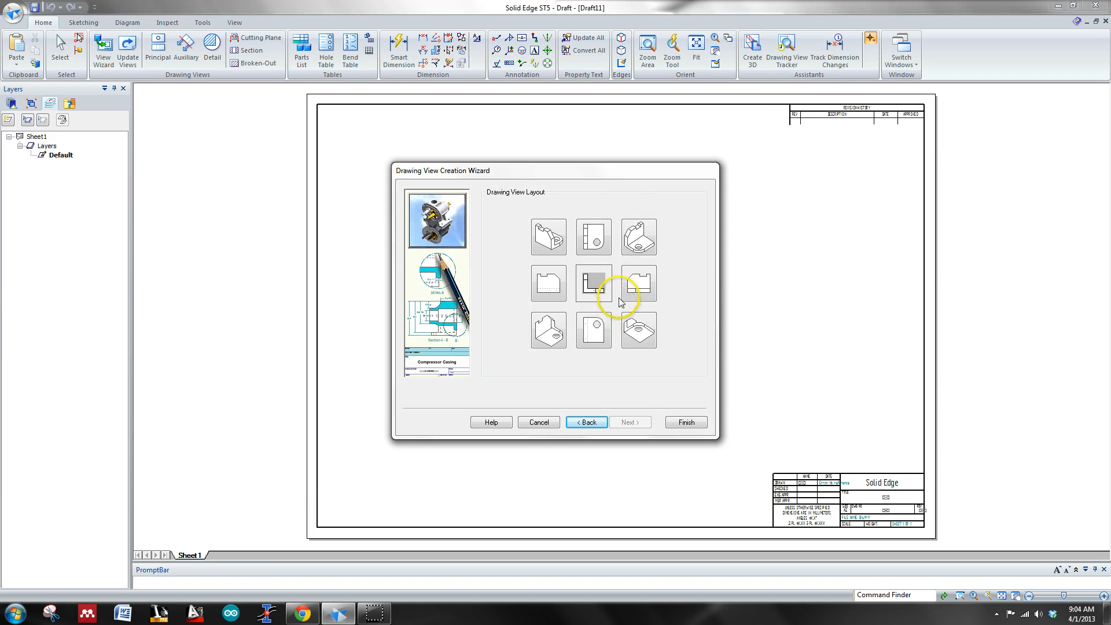
Select the surrounding projected and isometric views in the layout and place all views on the sheet
{"action": "left_click", "coordinate": [637, 282]}
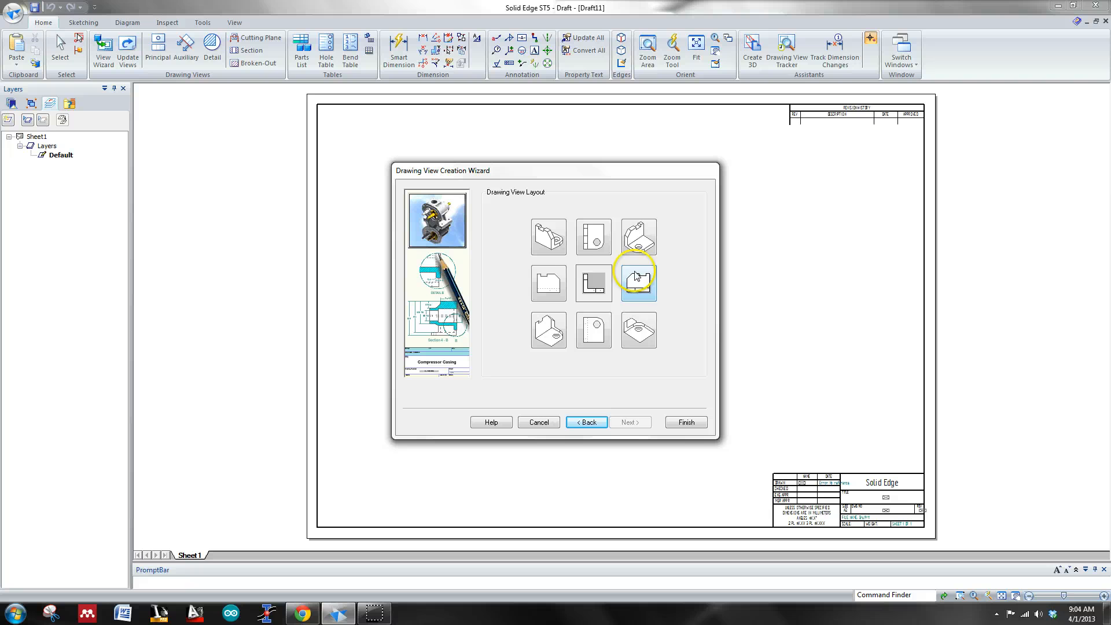
{"action": "left_click", "coordinate": [593, 236]}
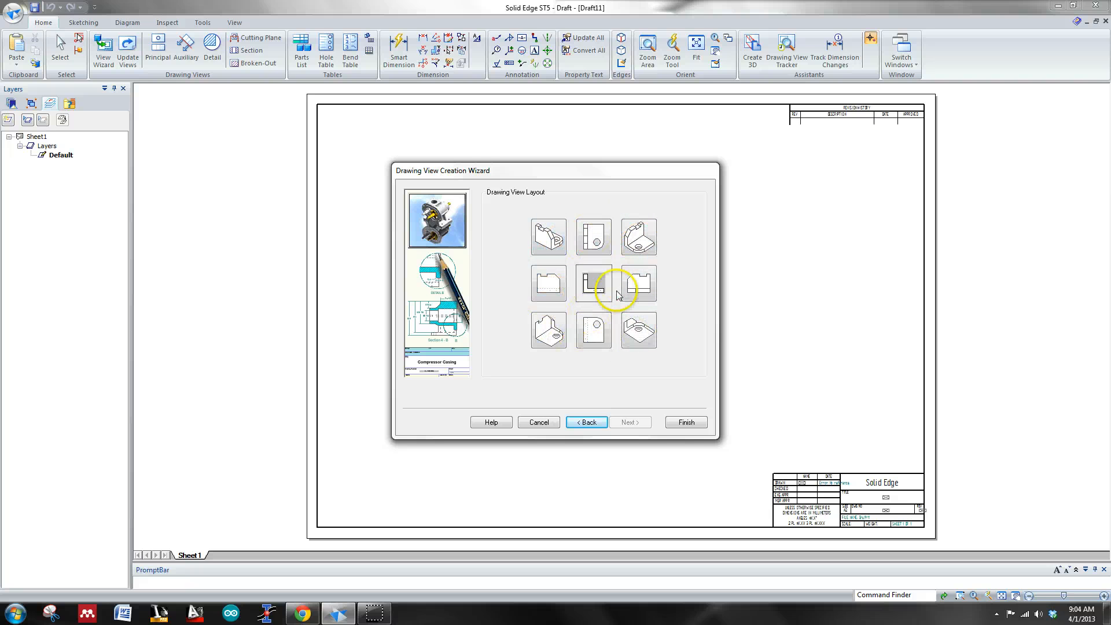
{"action": "left_click", "coordinate": [637, 282]}
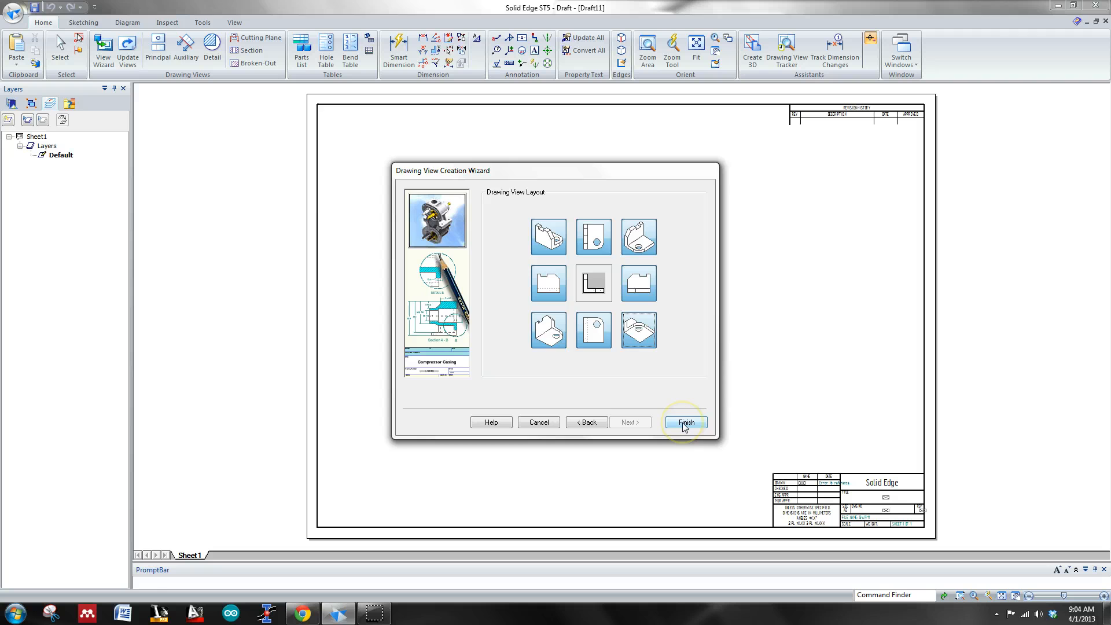
{"action": "left_click", "coordinate": [684, 422]}
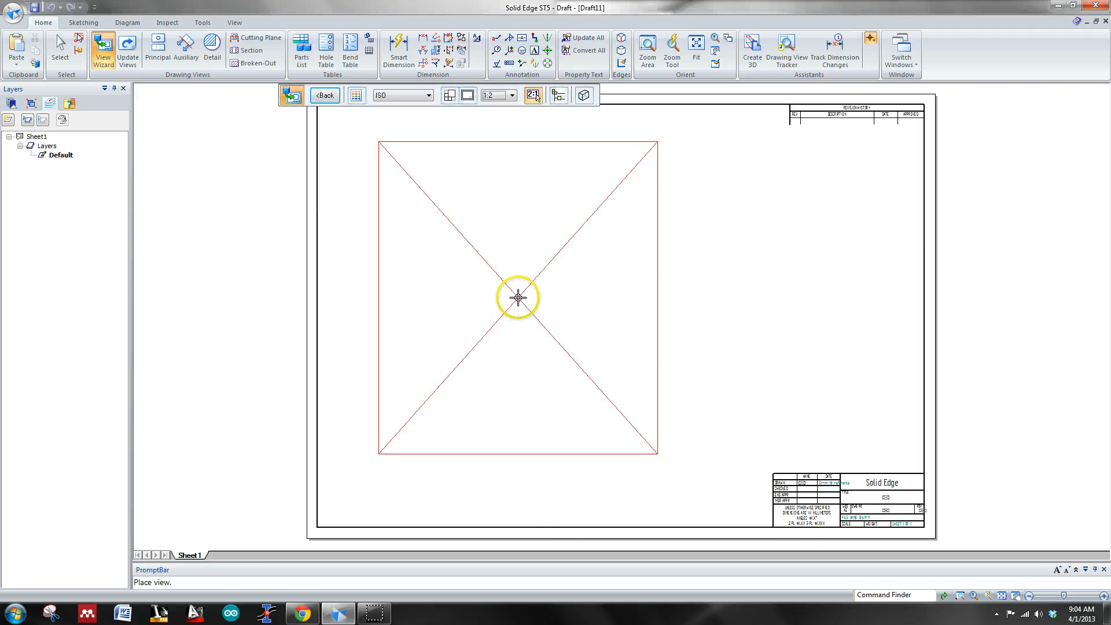
{"action": "left_click", "coordinate": [516, 296]}
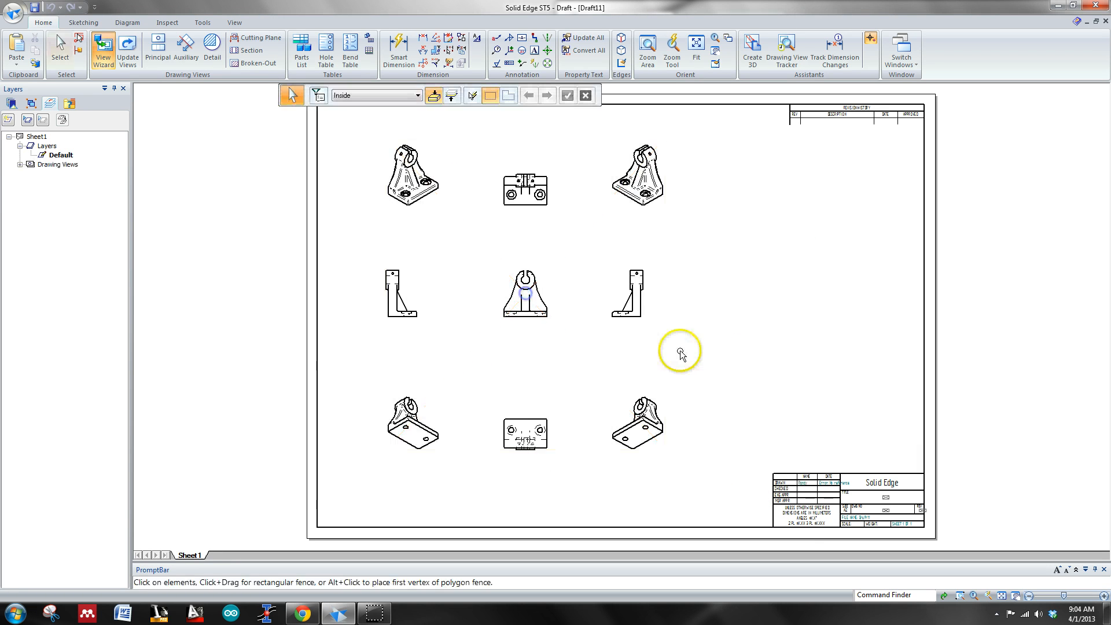
{"action": "mouse_move", "coordinate": [668, 367]}
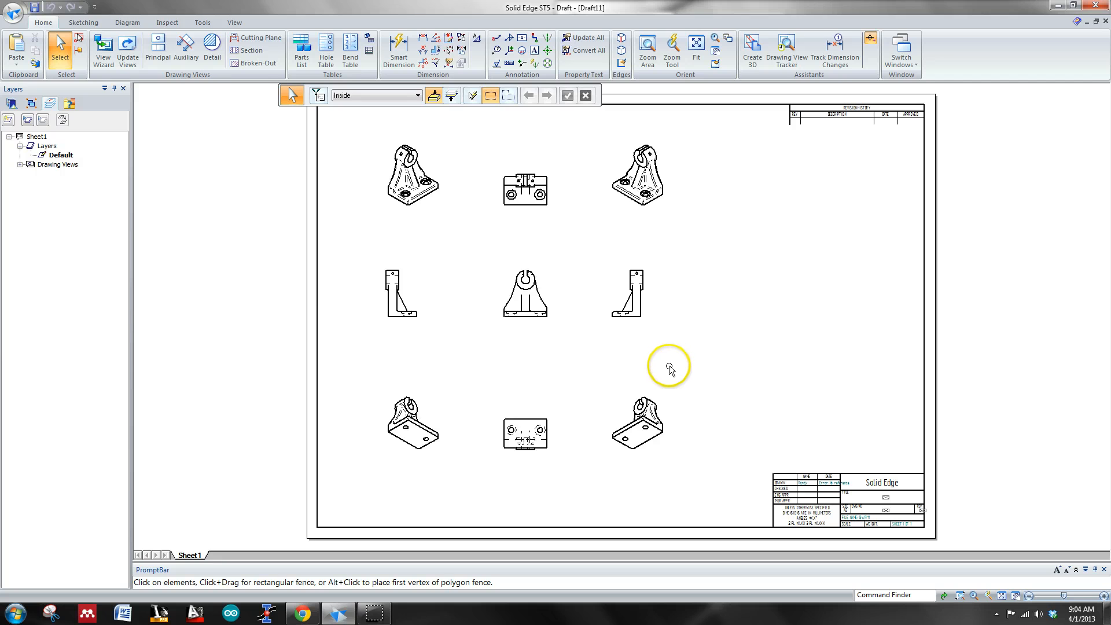
{"action": "mouse_move", "coordinate": [679, 307]}
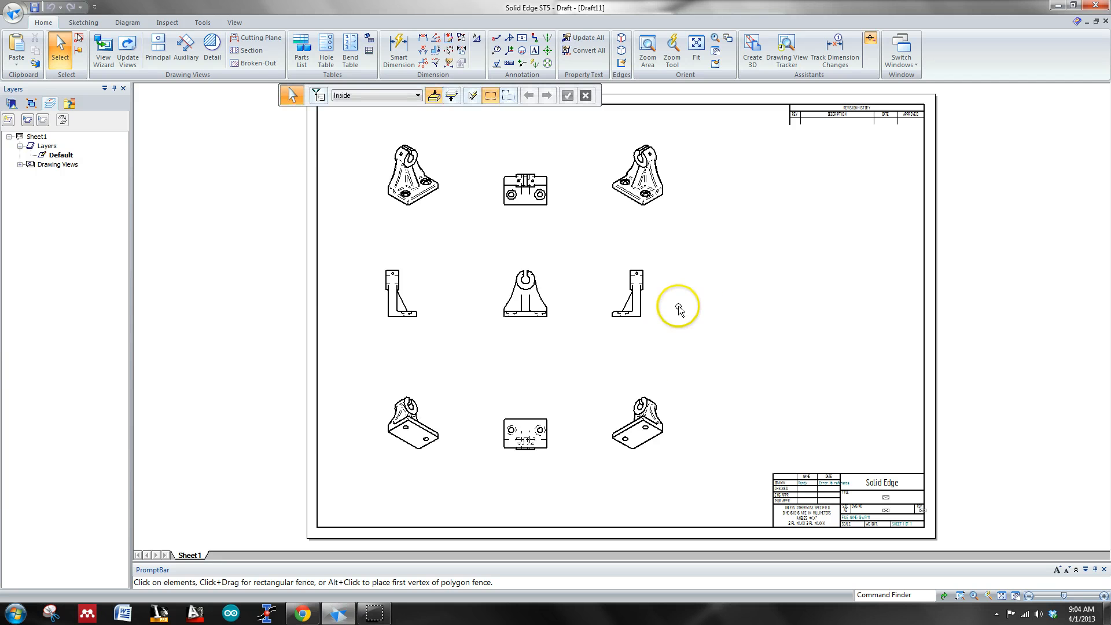
Delete the extra isometric views and the left view, keeping one isometric with front, top and right
{"action": "left_click", "coordinate": [407, 177]}
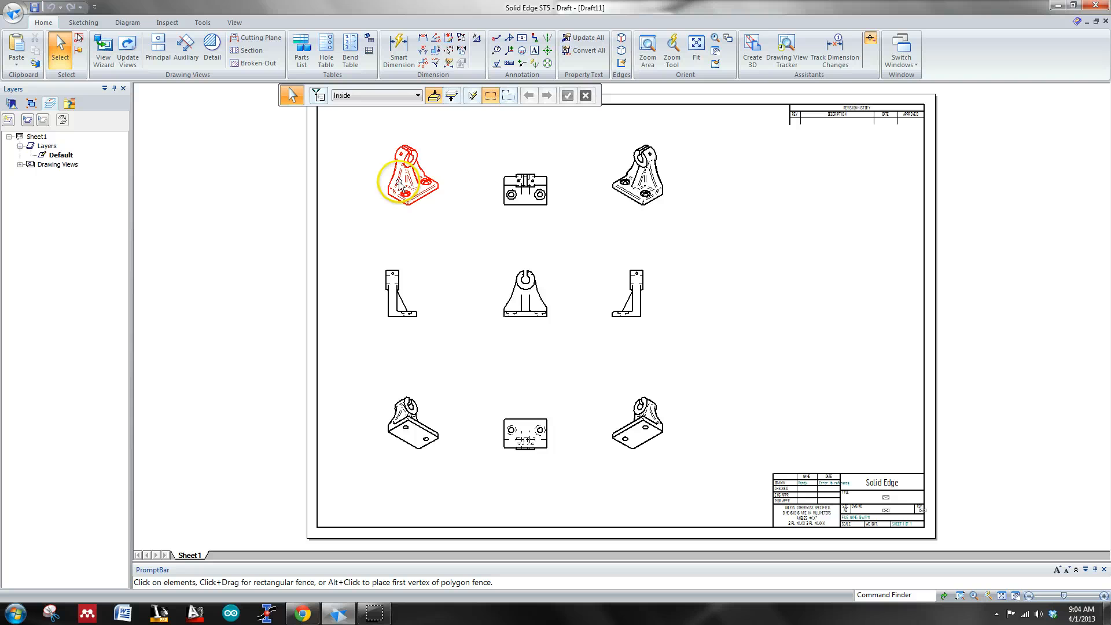
{"action": "mouse_move", "coordinate": [494, 228]}
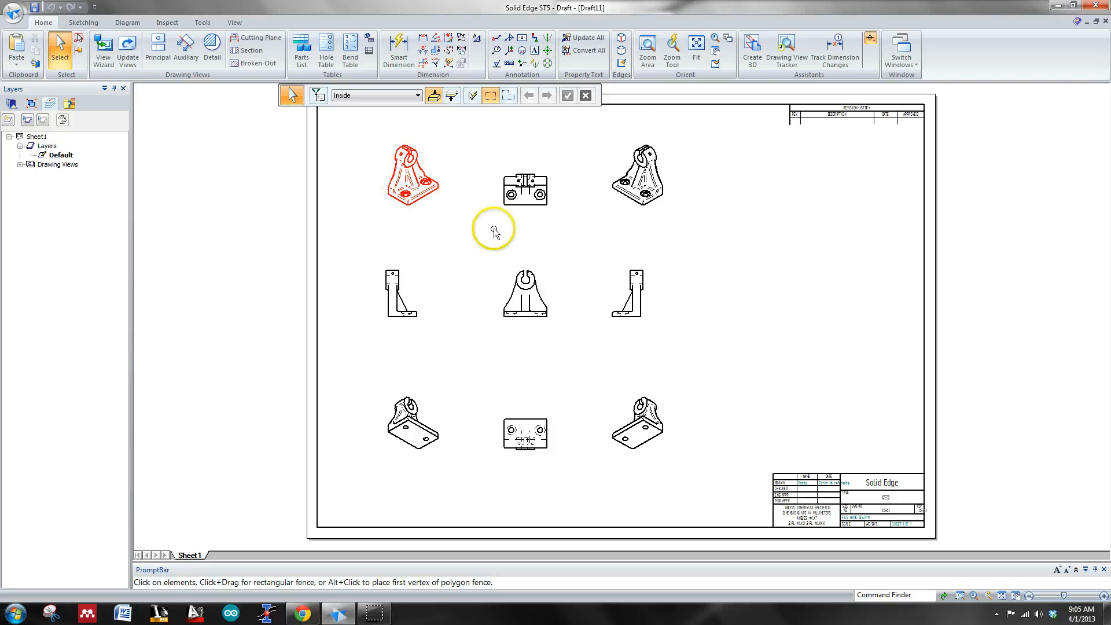
{"action": "left_click", "coordinate": [400, 294]}
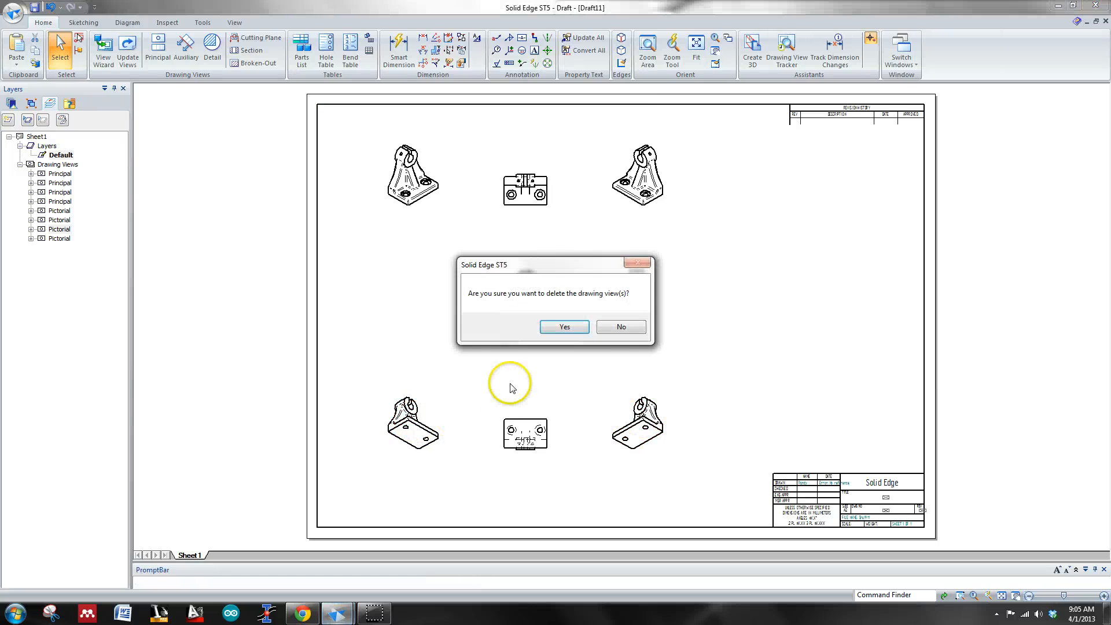
{"action": "left_click", "coordinate": [564, 326]}
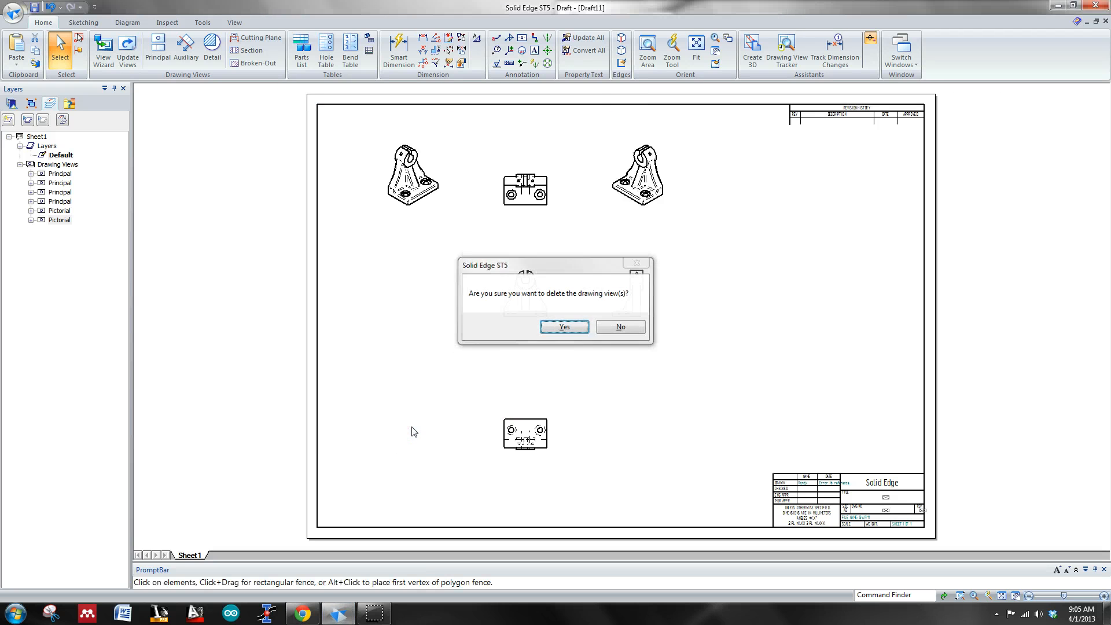
{"action": "left_click", "coordinate": [562, 326]}
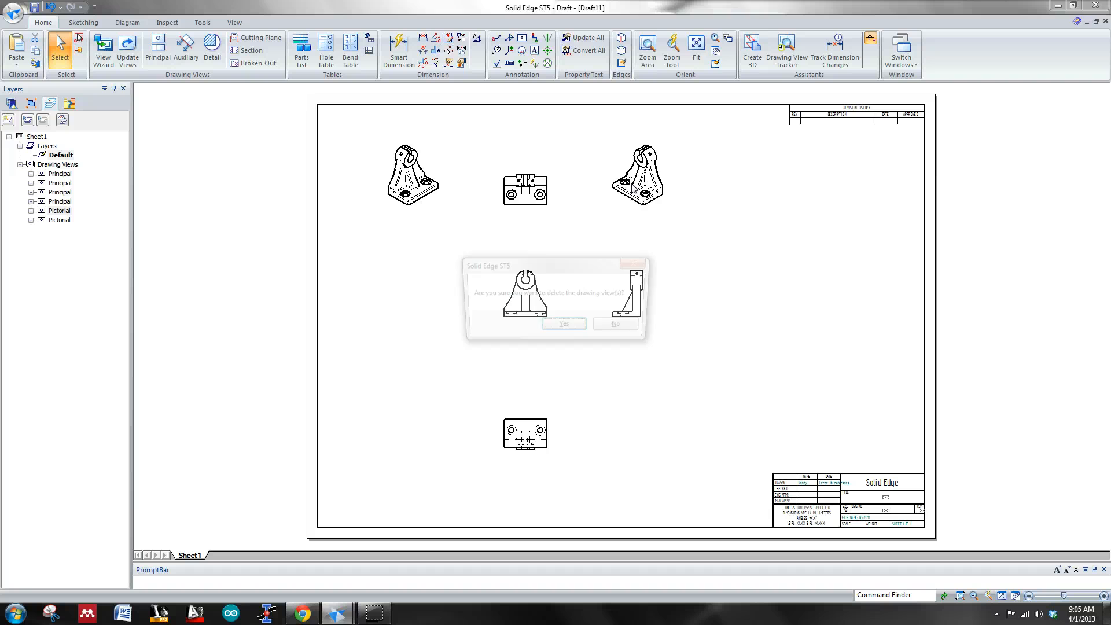
{"action": "left_click", "coordinate": [563, 323]}
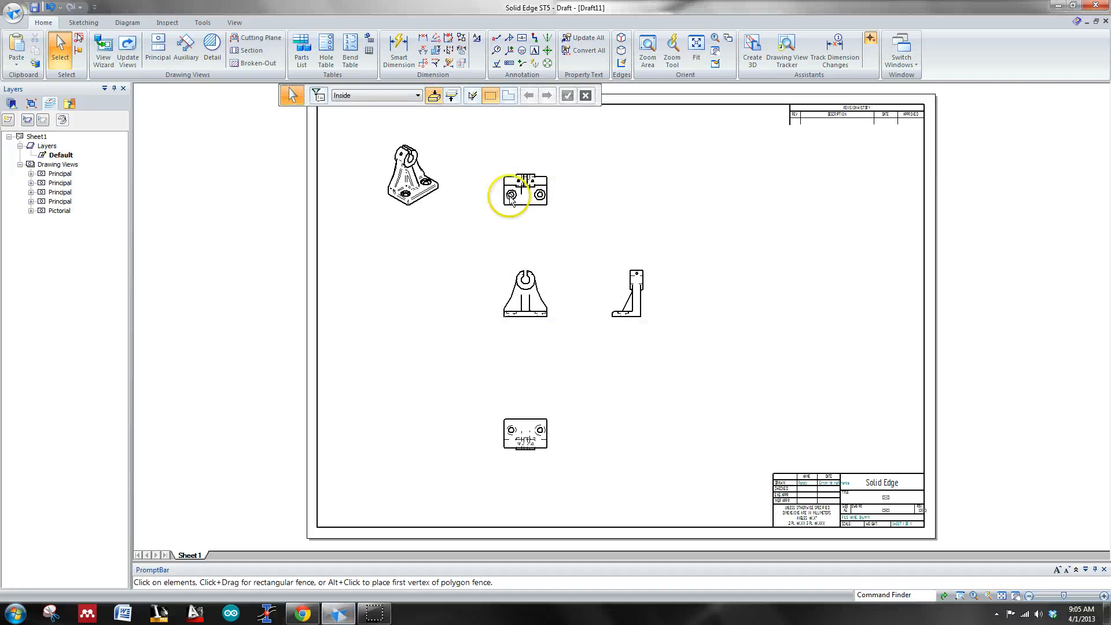
{"action": "left_click", "coordinate": [524, 291]}
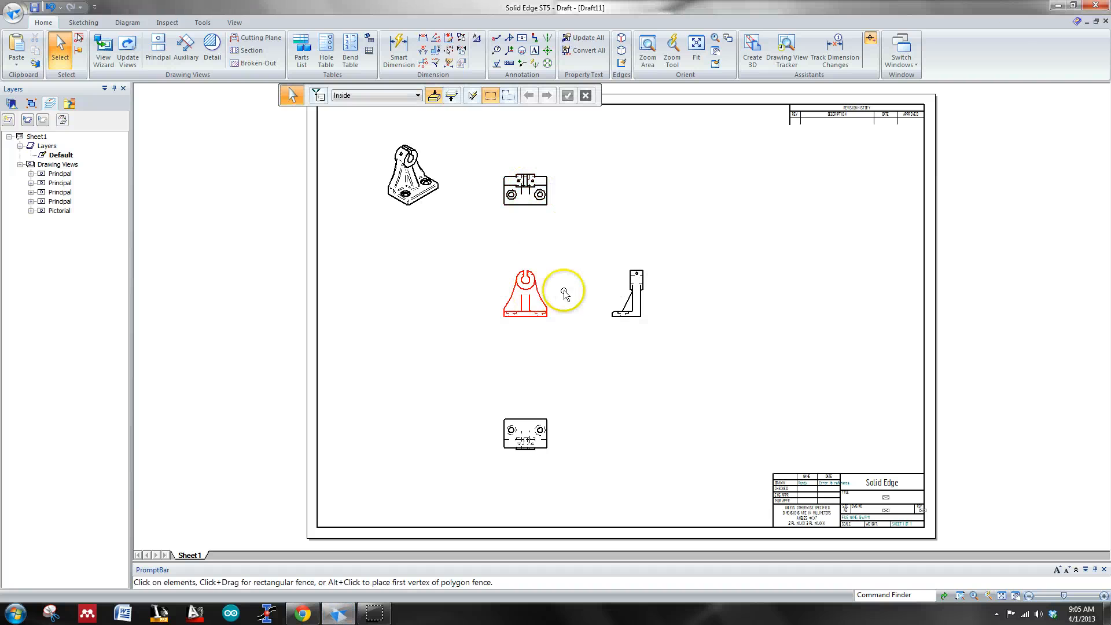
{"action": "left_click", "coordinate": [524, 432]}
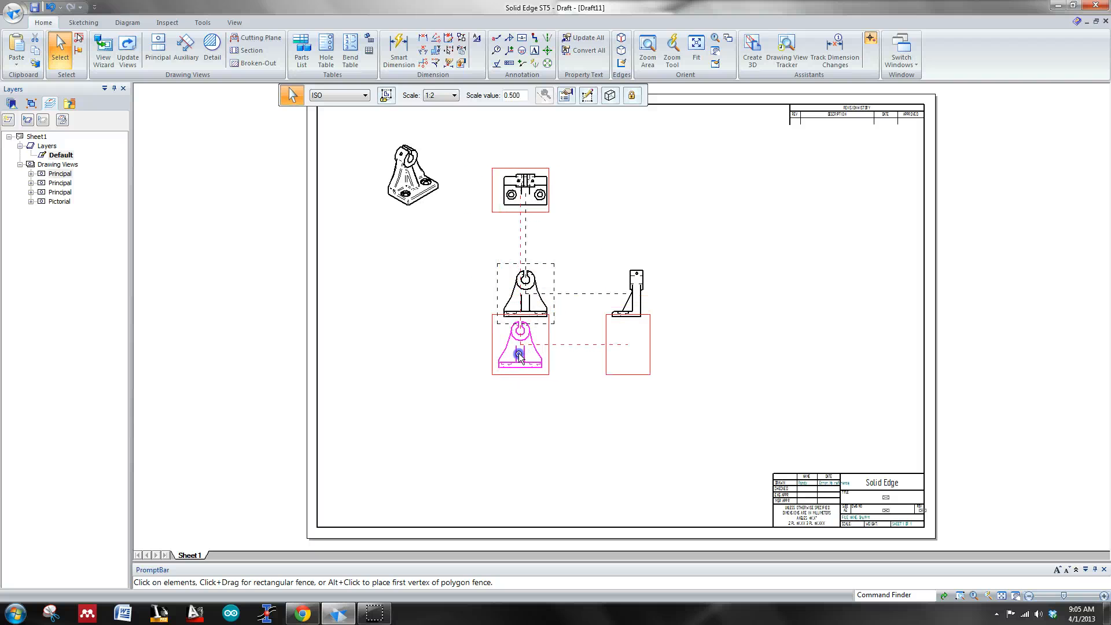
Drag the front, top and right views into an aligned group below the isometric view
{"action": "left_click", "coordinate": [520, 188]}
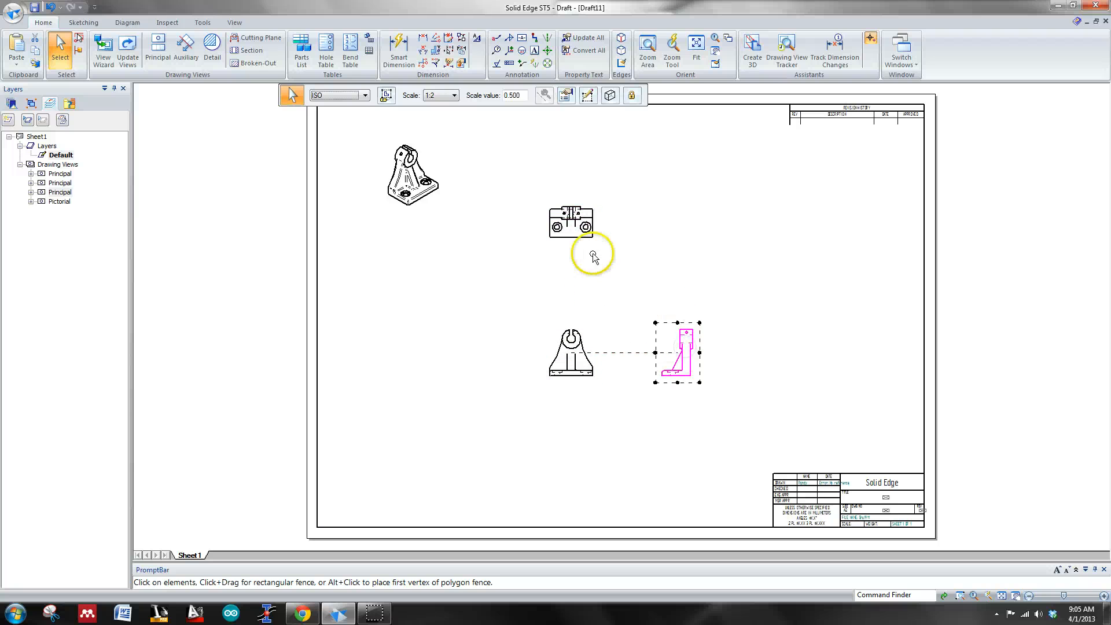
{"action": "left_click", "coordinate": [411, 174]}
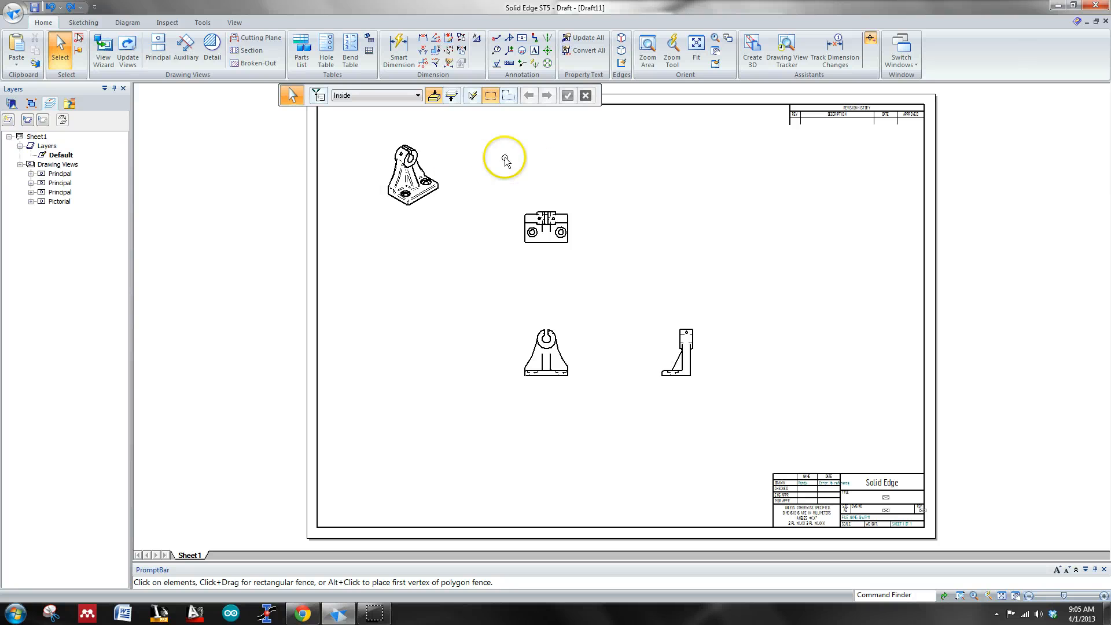
{"action": "left_click", "coordinate": [416, 177]}
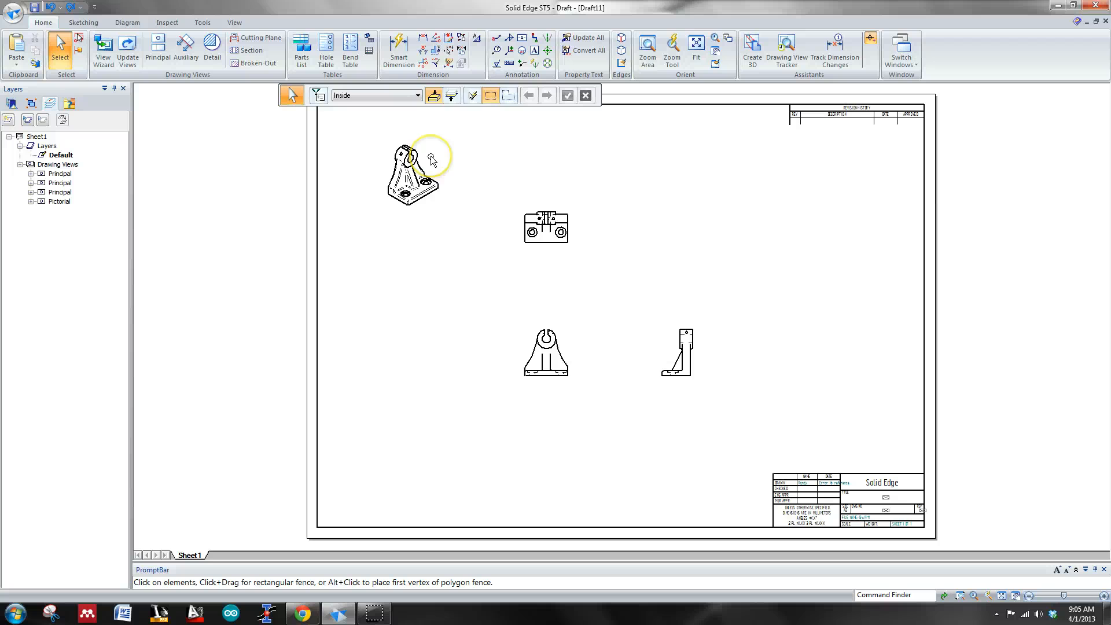
{"action": "left_click", "coordinate": [537, 267]}
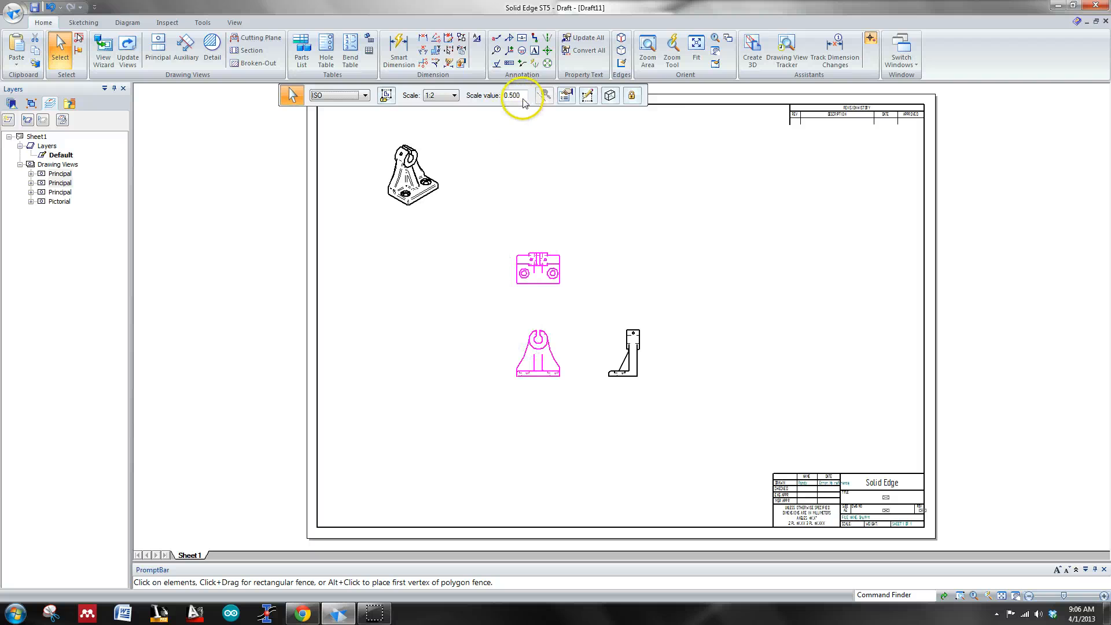
Set the principal views to 0.75 scale and move the right view further out
{"action": "triple_click", "coordinate": [512, 95]}
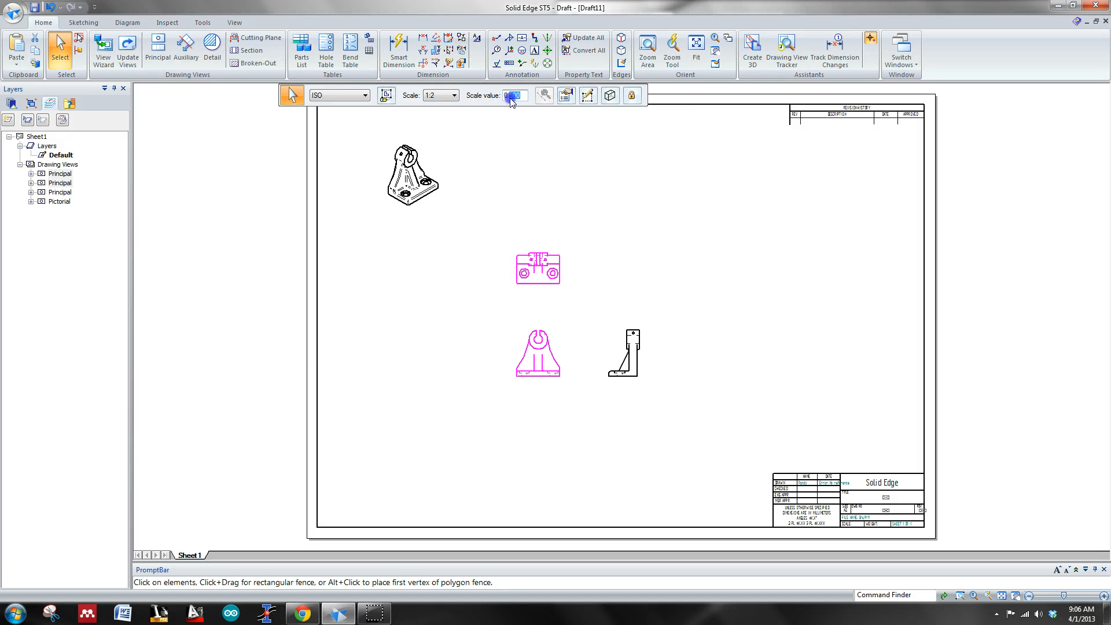
{"action": "type", "text": "0.75"}
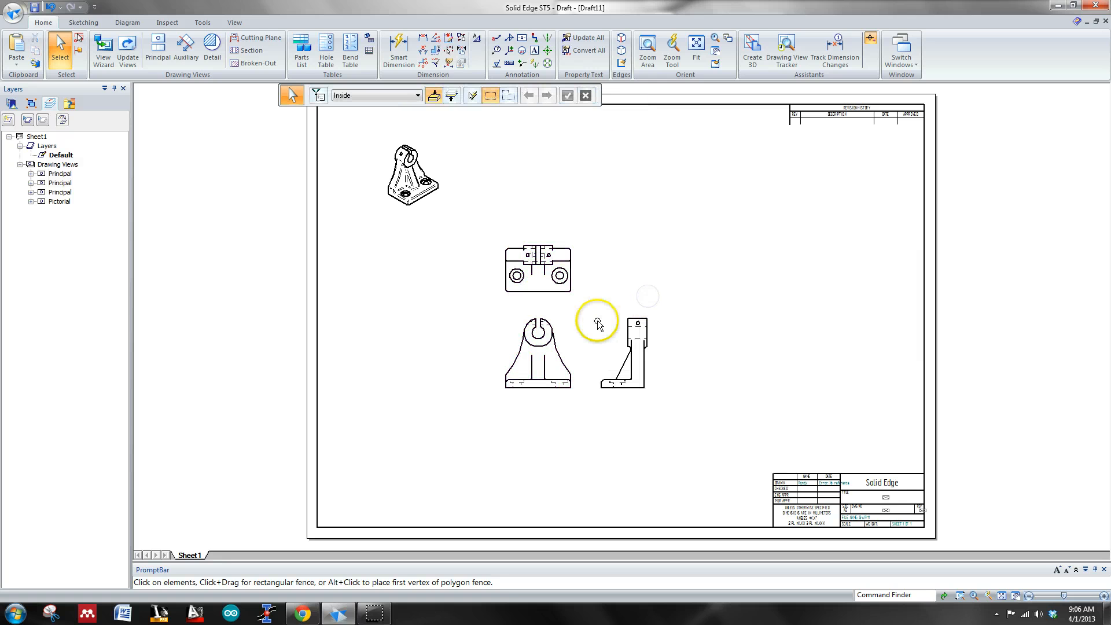
{"action": "left_click", "coordinate": [641, 350]}
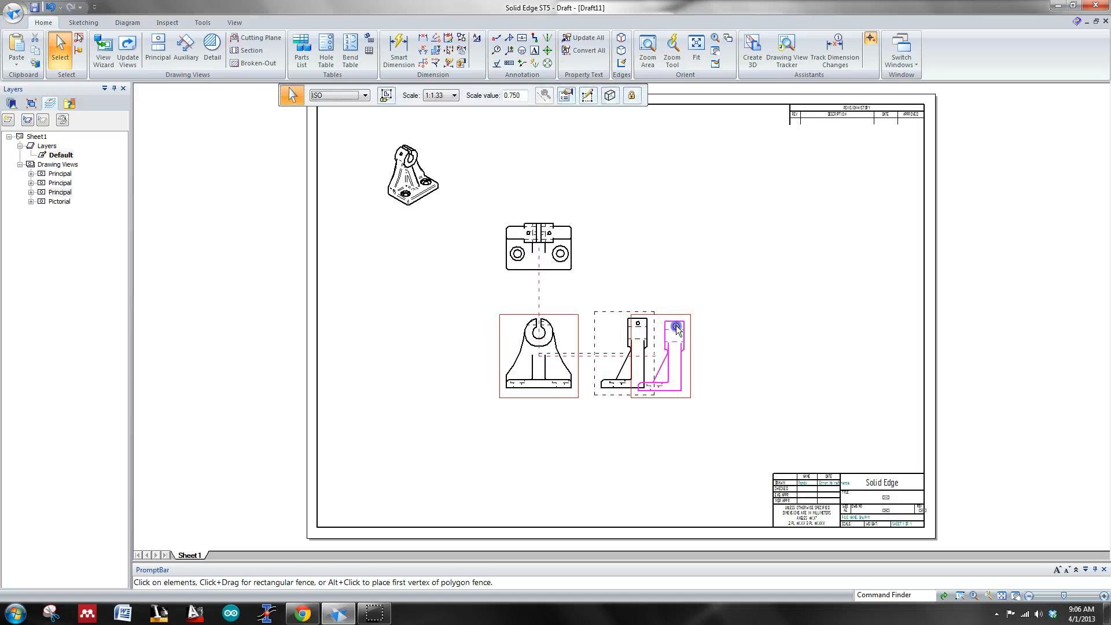
{"action": "left_click", "coordinate": [254, 37]}
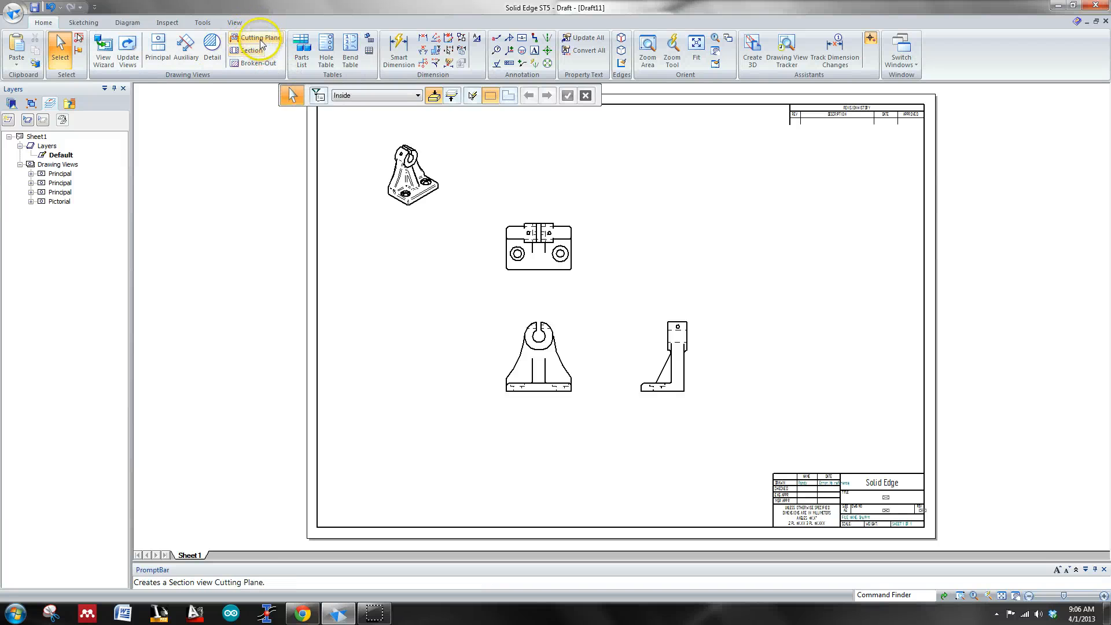
{"action": "mouse_move", "coordinate": [258, 37]}
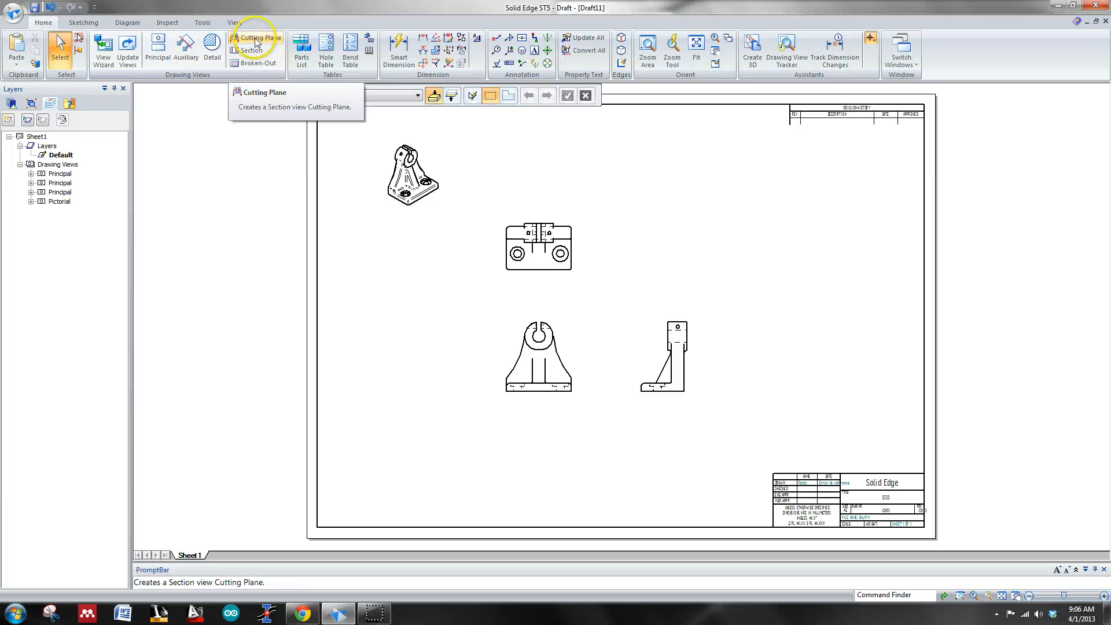
Start a Cutting Plane on the front view to enter the cutting-line sketch
{"action": "left_click", "coordinate": [255, 37]}
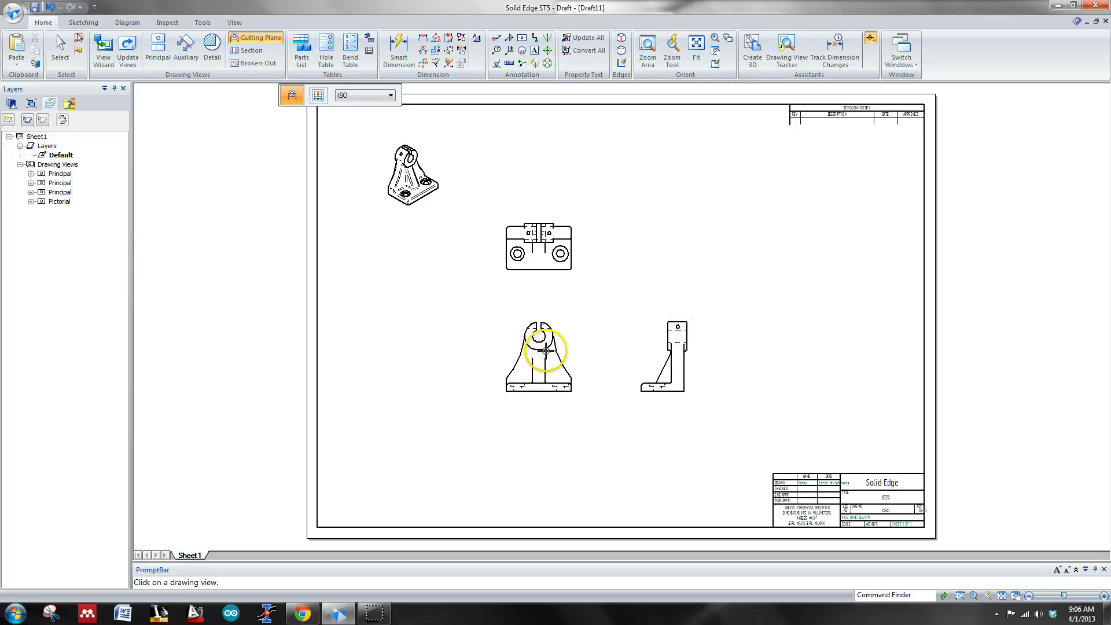
{"action": "left_click", "coordinate": [538, 354]}
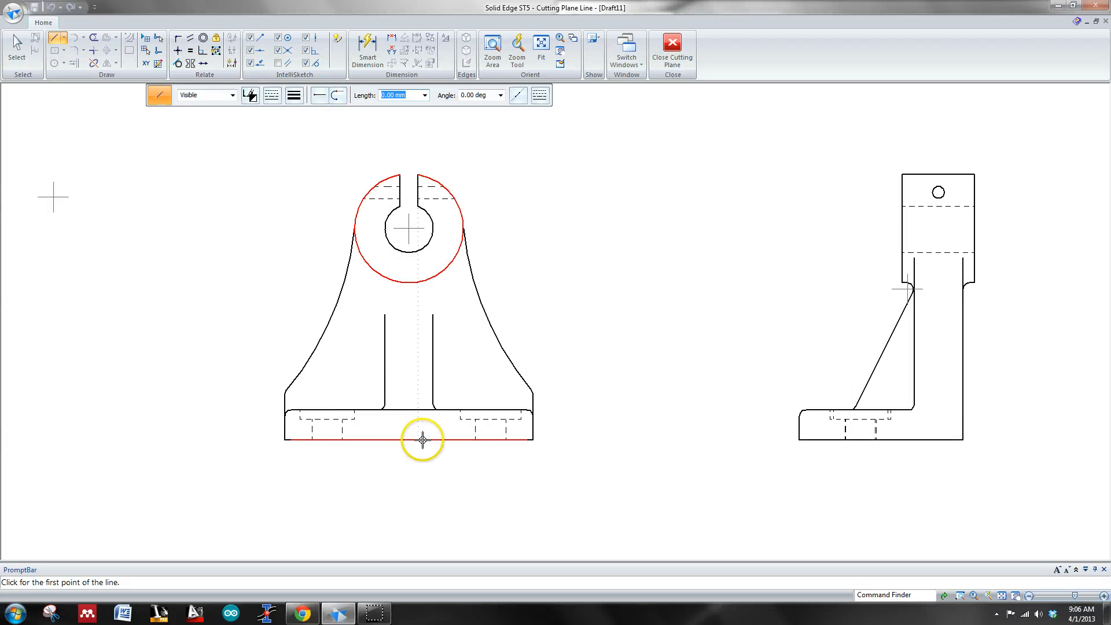
{"action": "mouse_move", "coordinate": [410, 440]}
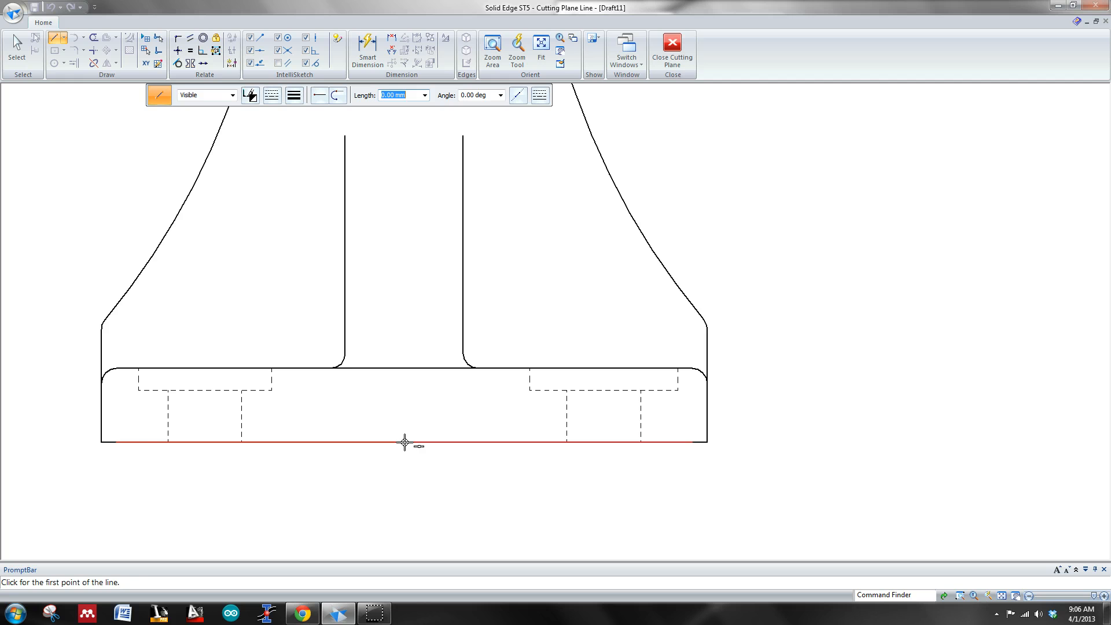
Begin the vertical cutting line at the midpoint of the front view's base edge
{"action": "left_click", "coordinate": [405, 440]}
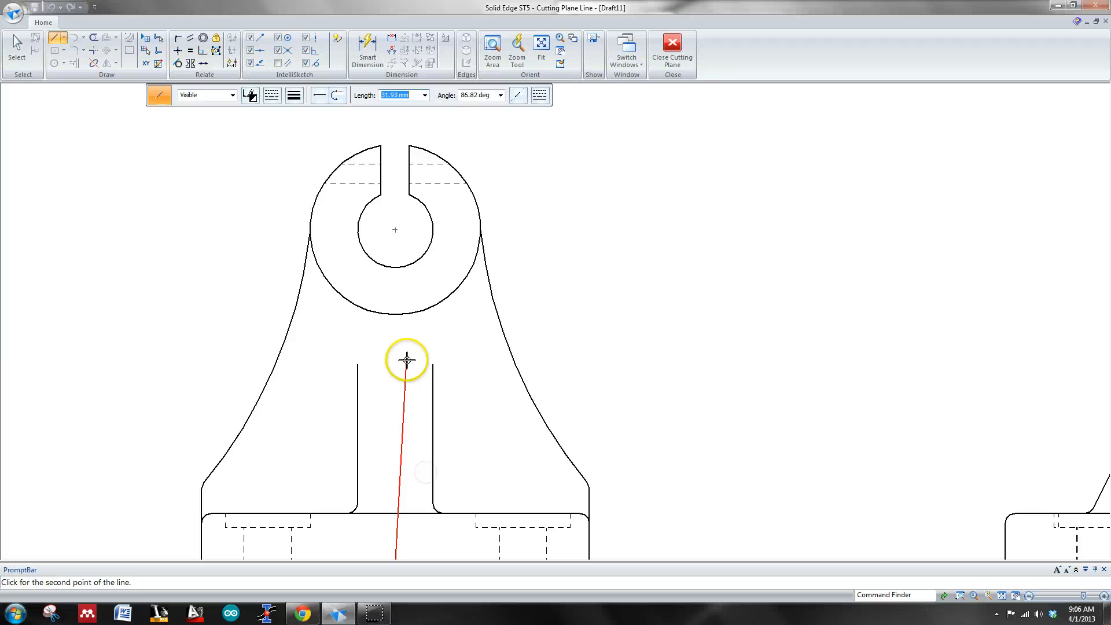
{"action": "mouse_move", "coordinate": [400, 146]}
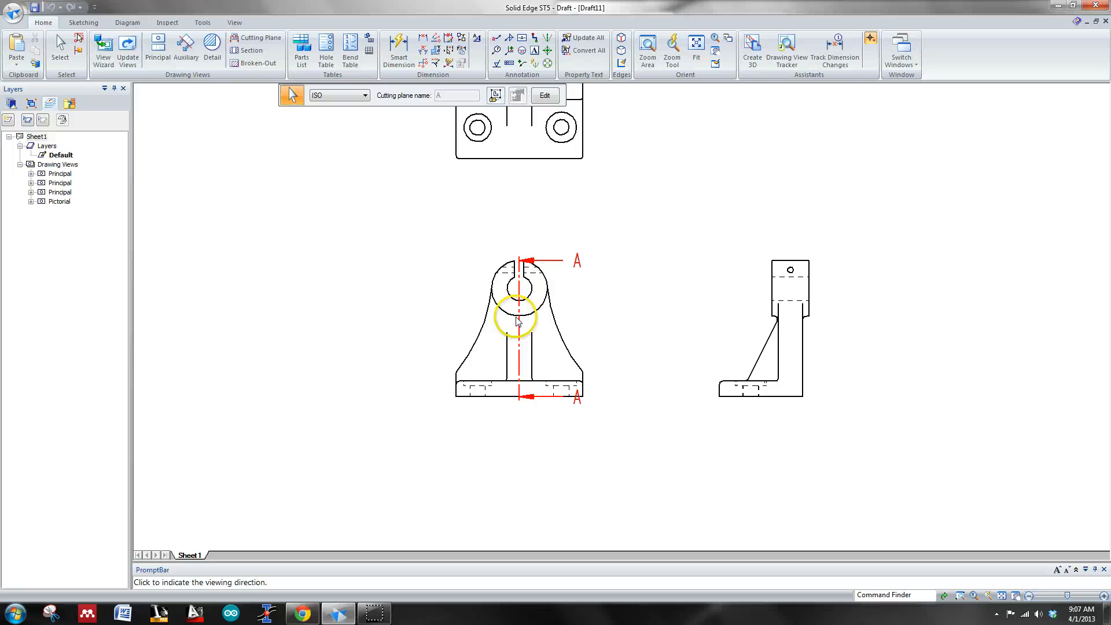
{"action": "mouse_move", "coordinate": [288, 238]}
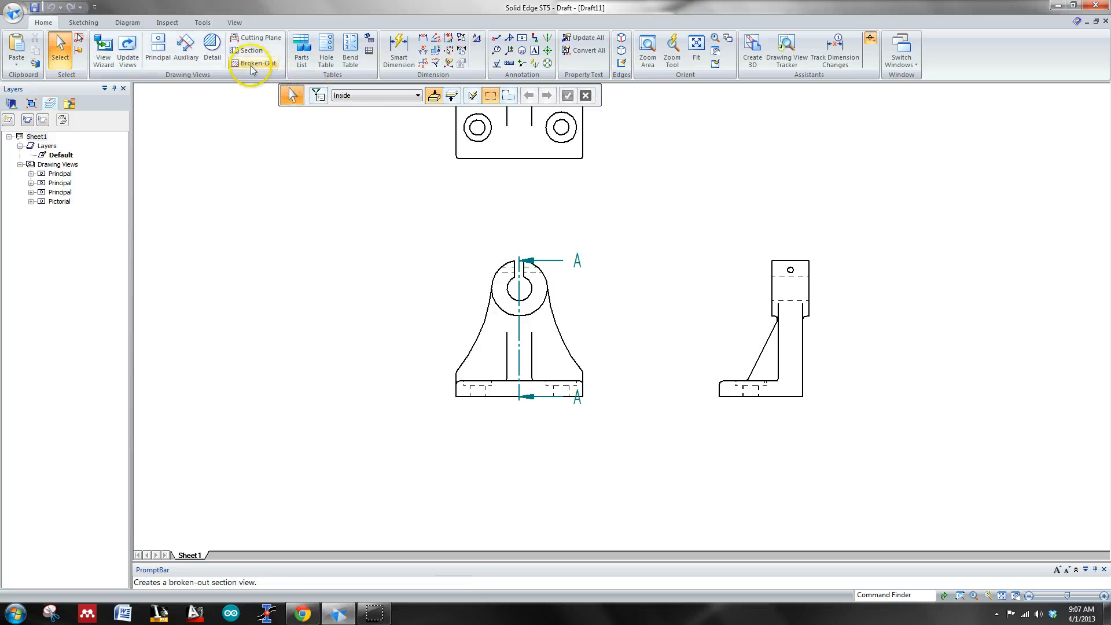
{"action": "mouse_move", "coordinate": [250, 49]}
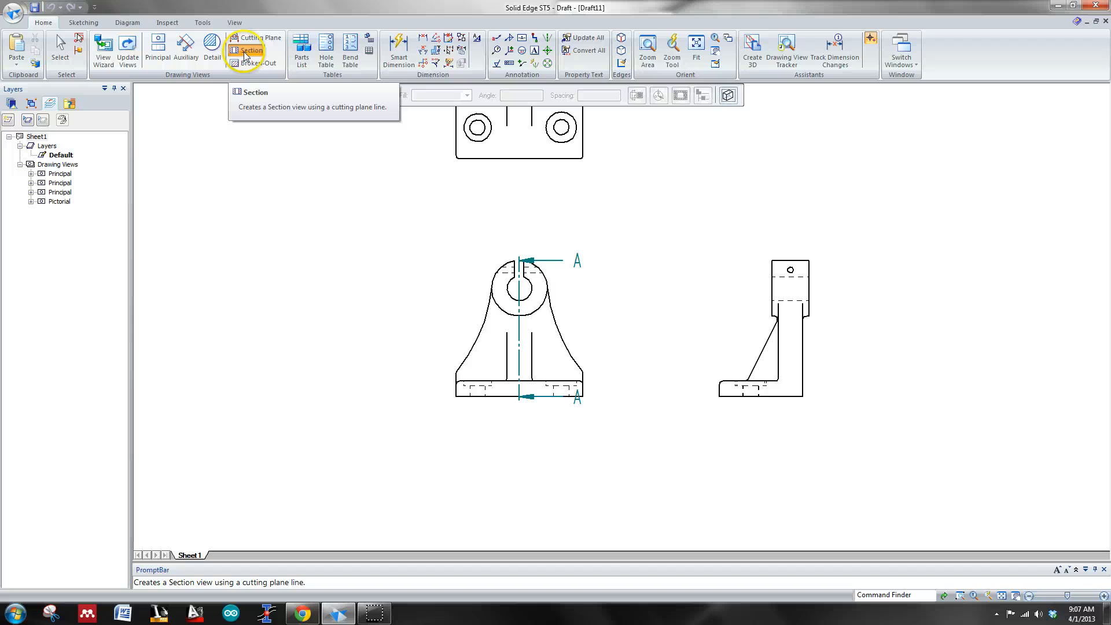
Create Section A-A from cutting plane A and place it left of the front view
{"action": "left_click", "coordinate": [247, 49]}
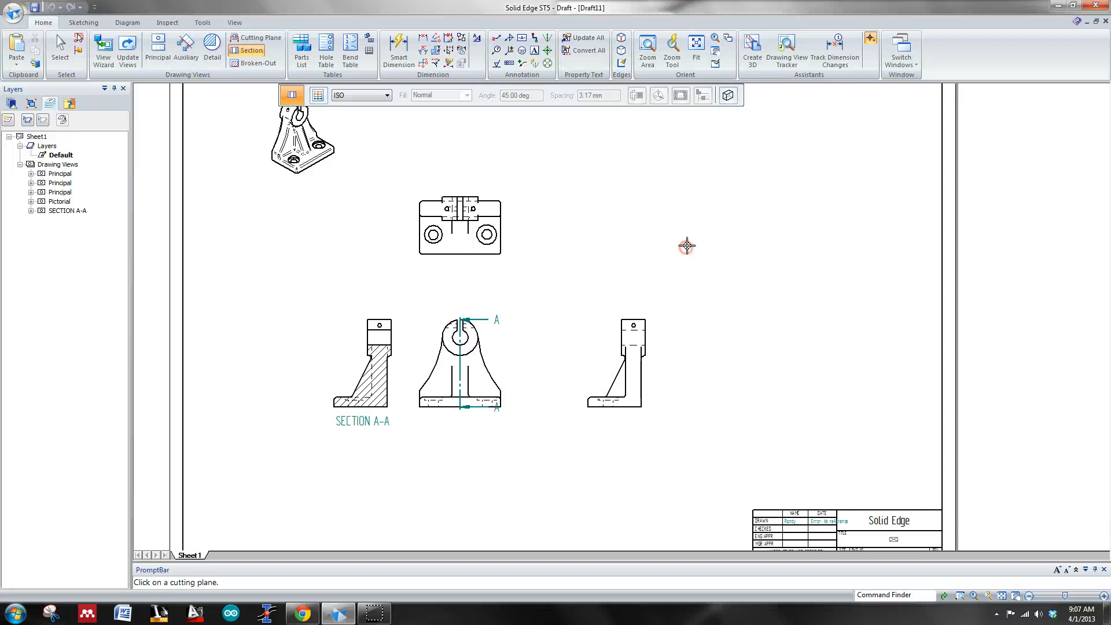
{"action": "left_click", "coordinate": [696, 50]}
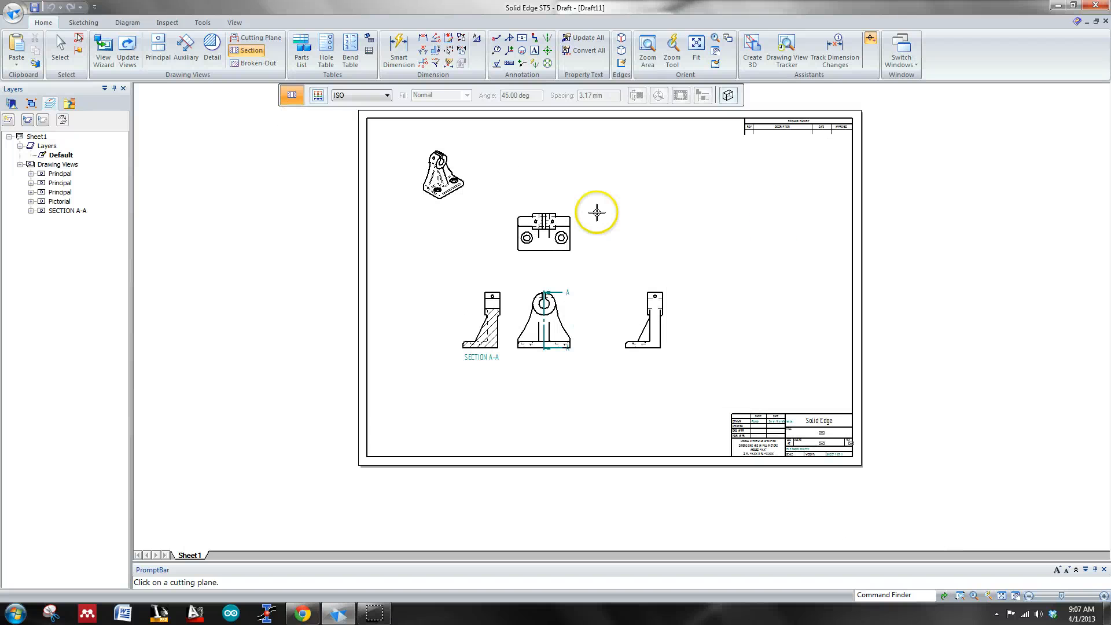